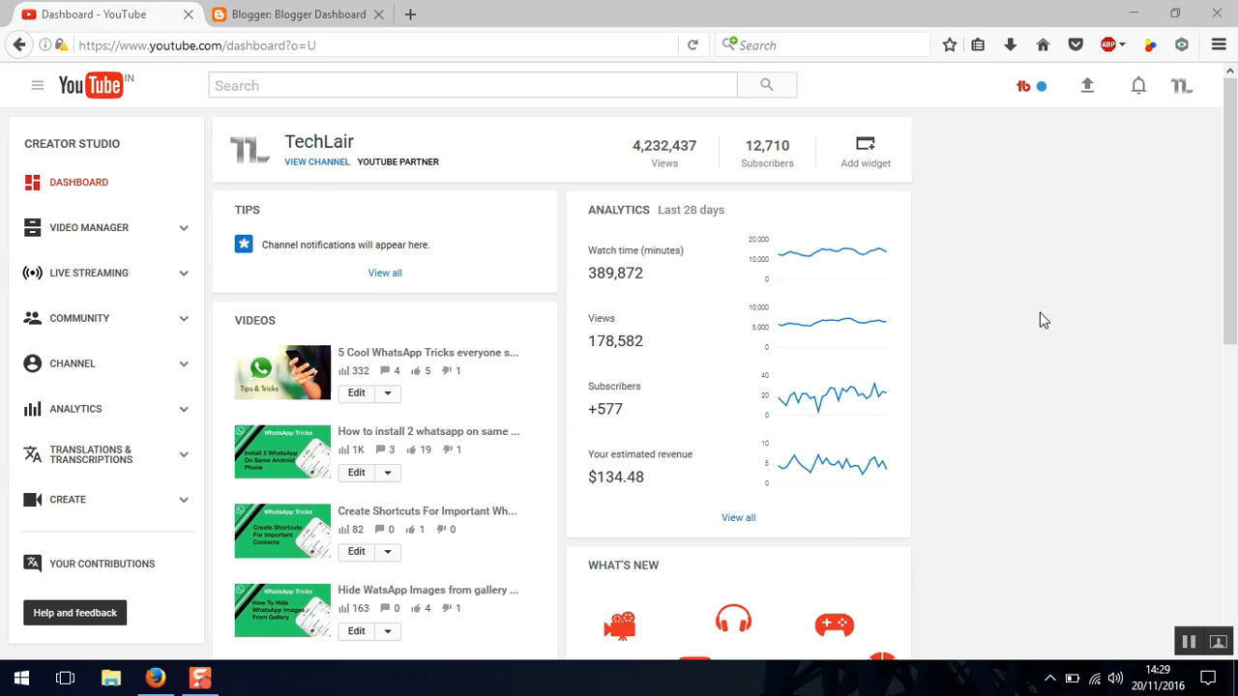
mouse_move(999, 296)
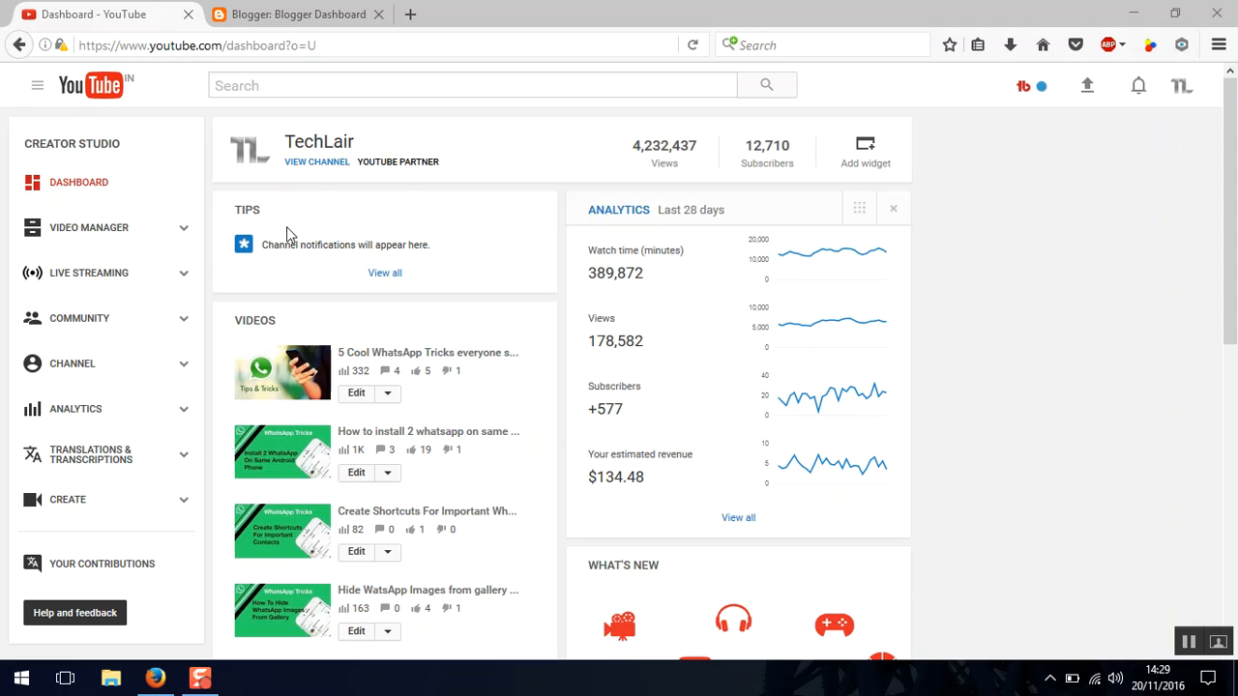
mouse_move(161, 249)
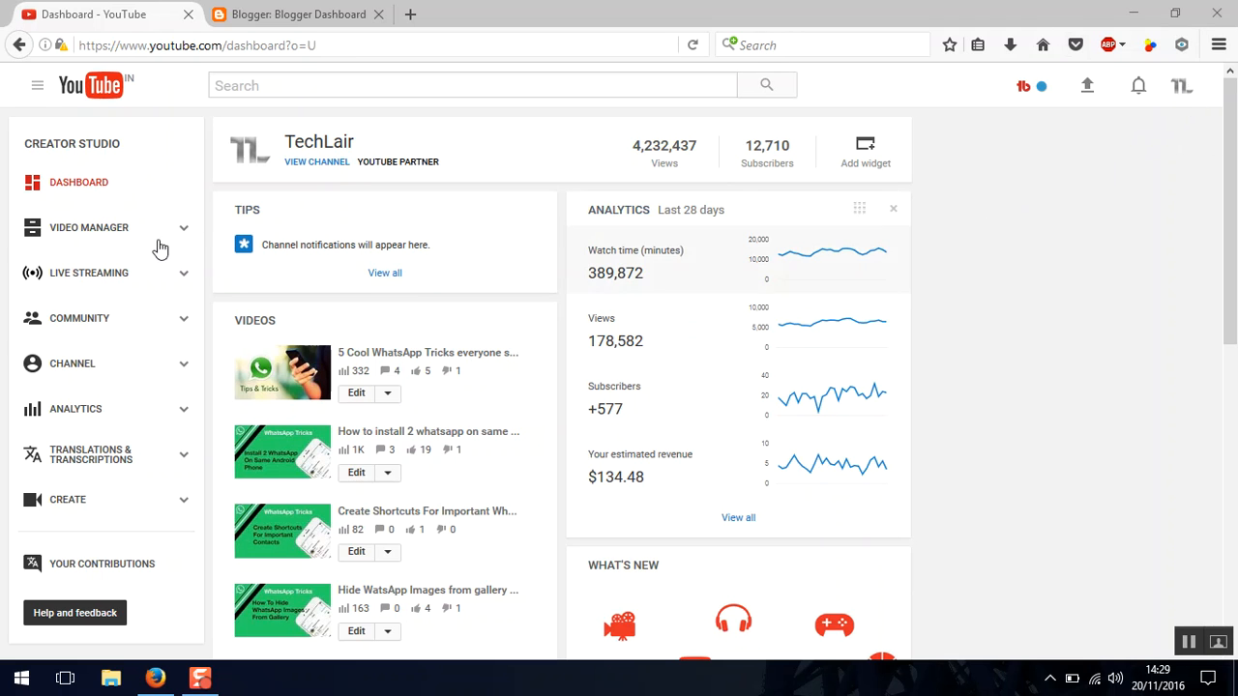
Step: Go to the channel's Advanced settings and scroll to the empty Associated website field
scroll("down", 3)
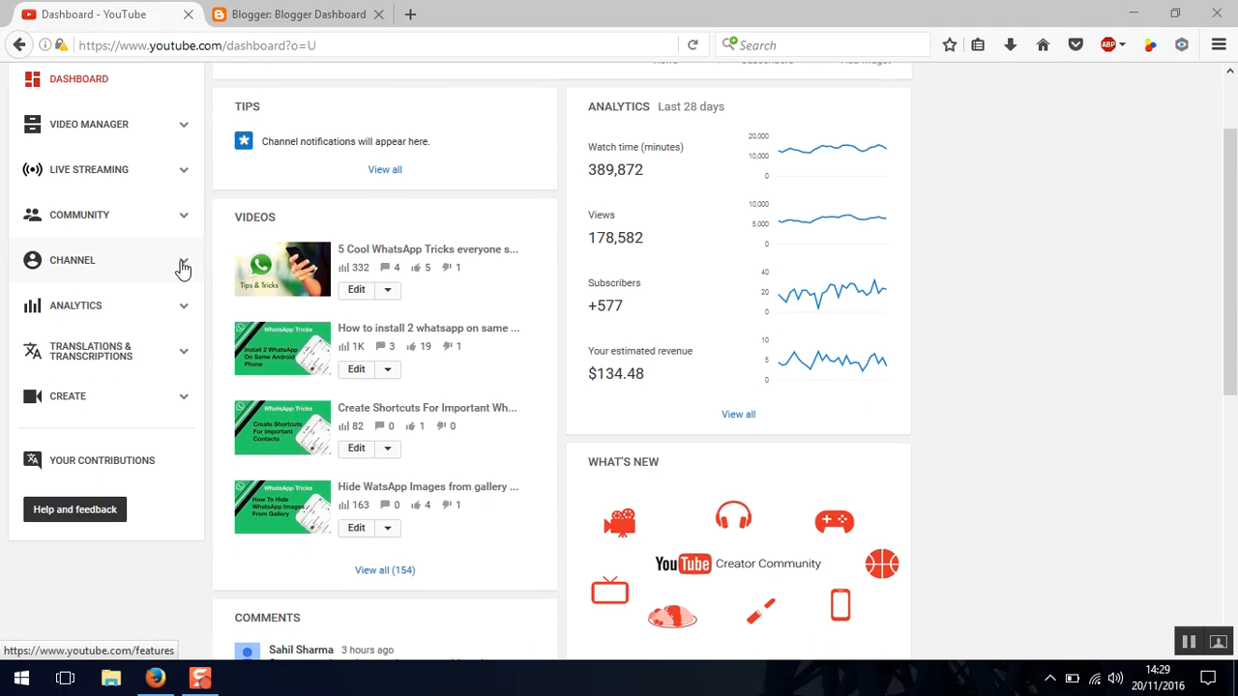
mouse_move(157, 264)
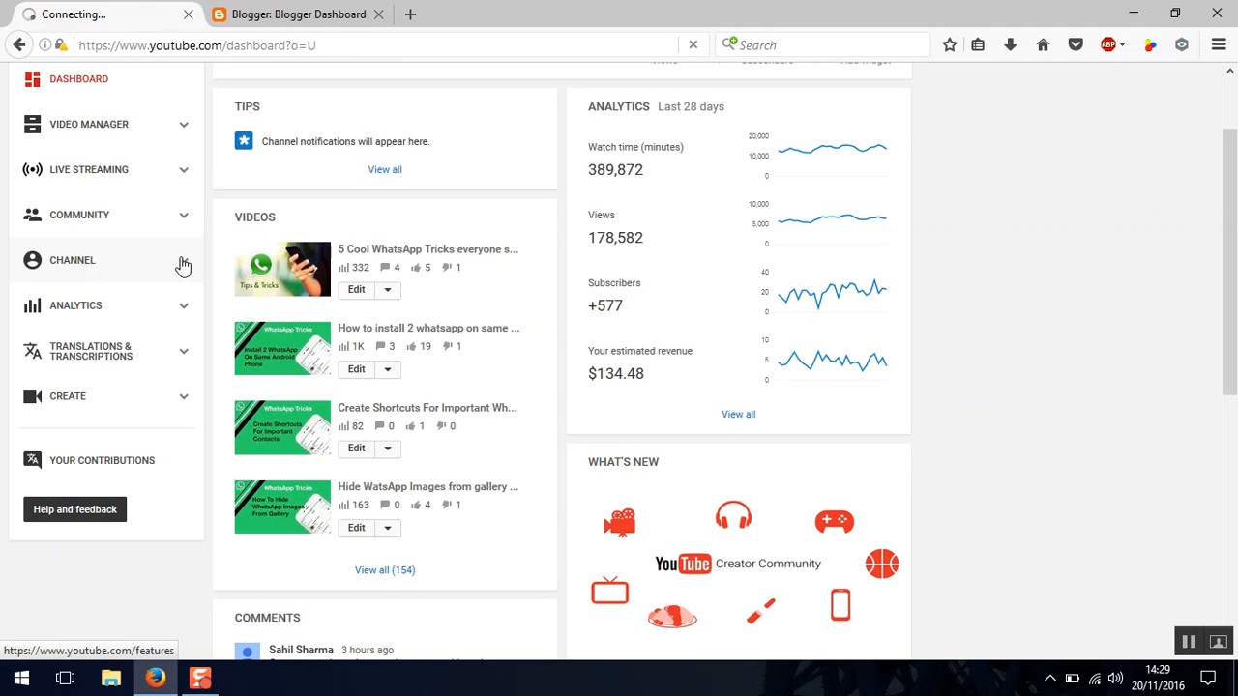
left_click(71, 260)
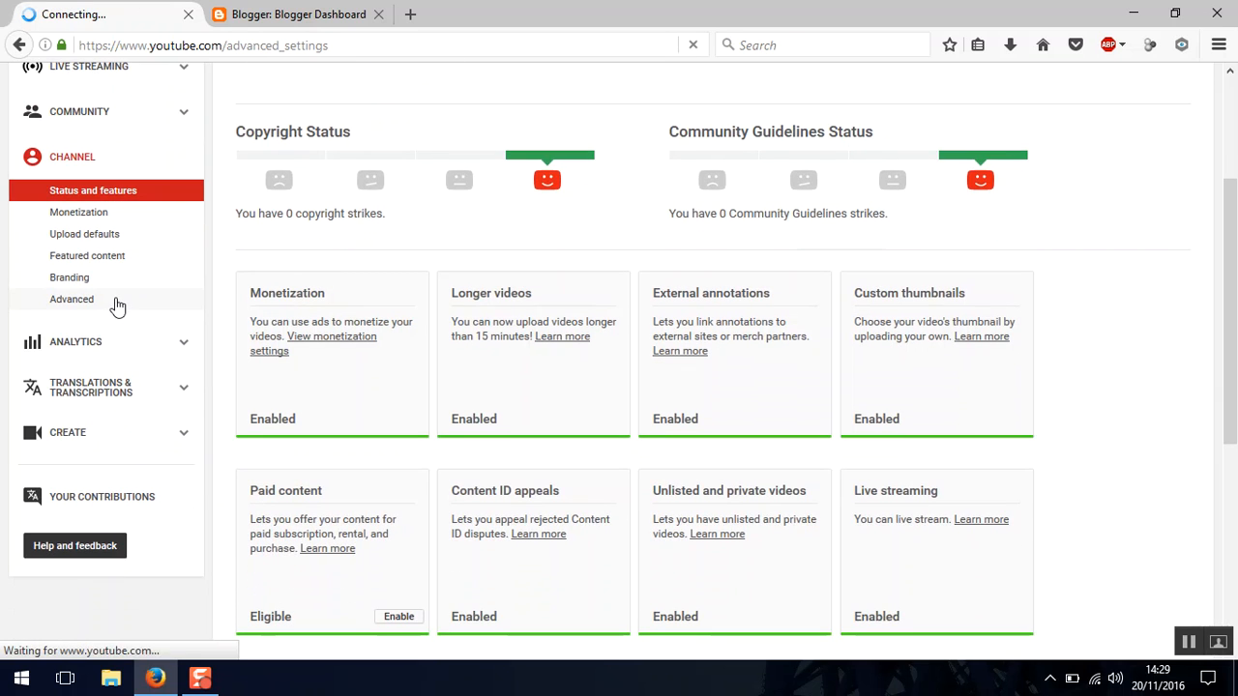
left_click(72, 299)
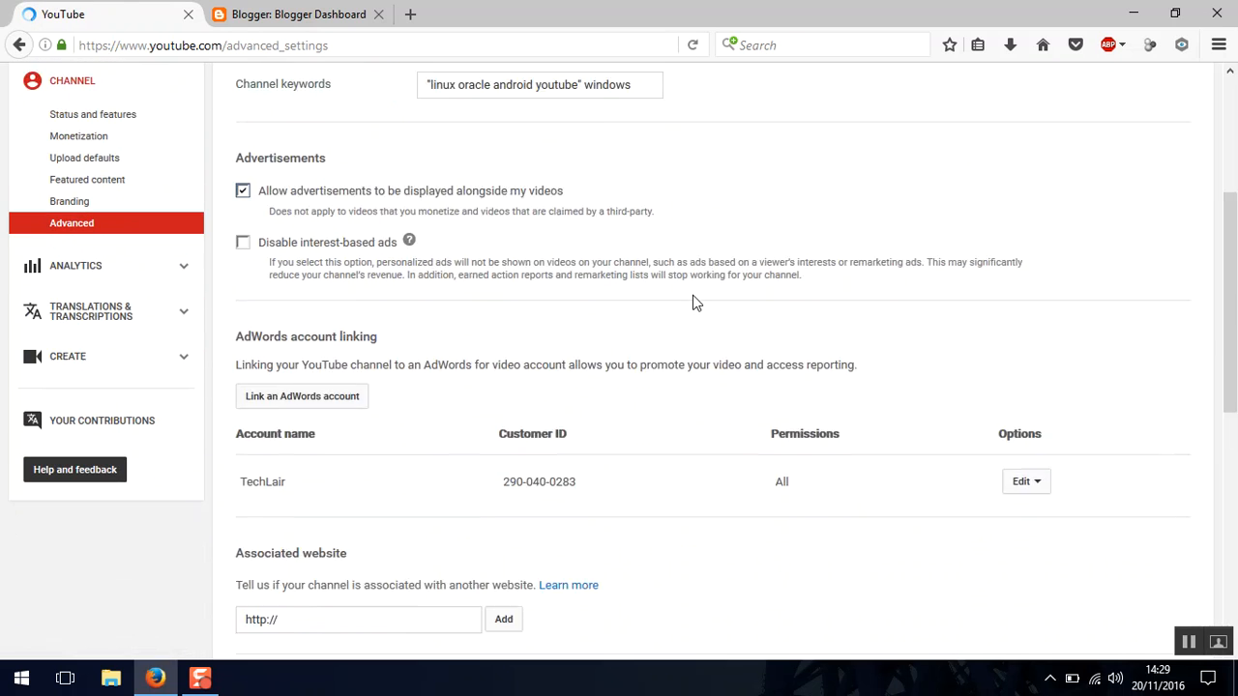
scroll("down", 3)
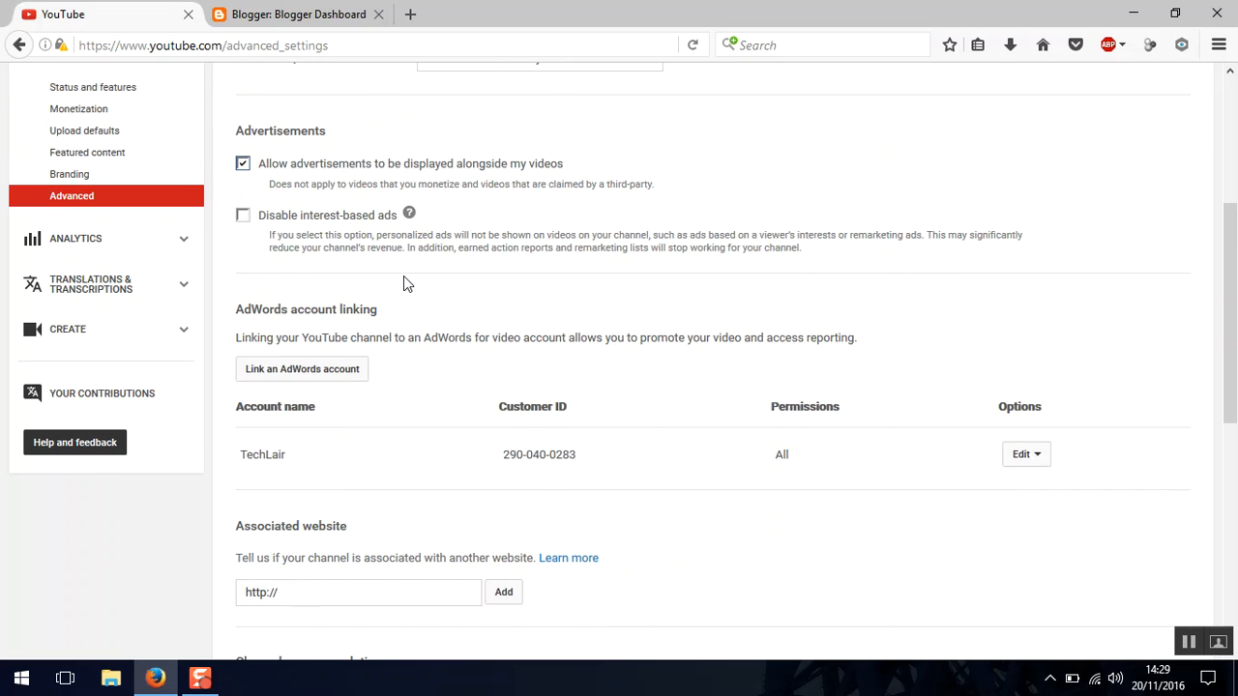
scroll("down", 3)
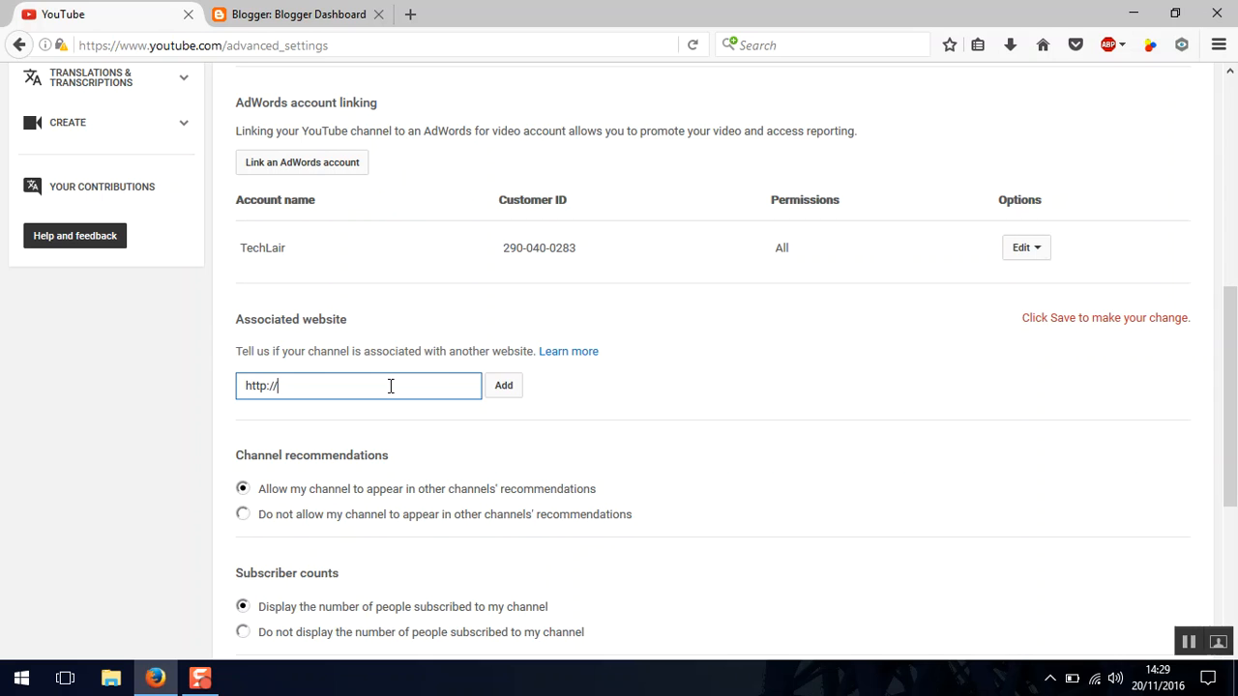
Step: Add techlair99.blogspot.in as the channel's associated website, leaving it Pending verification
type("techlair99")
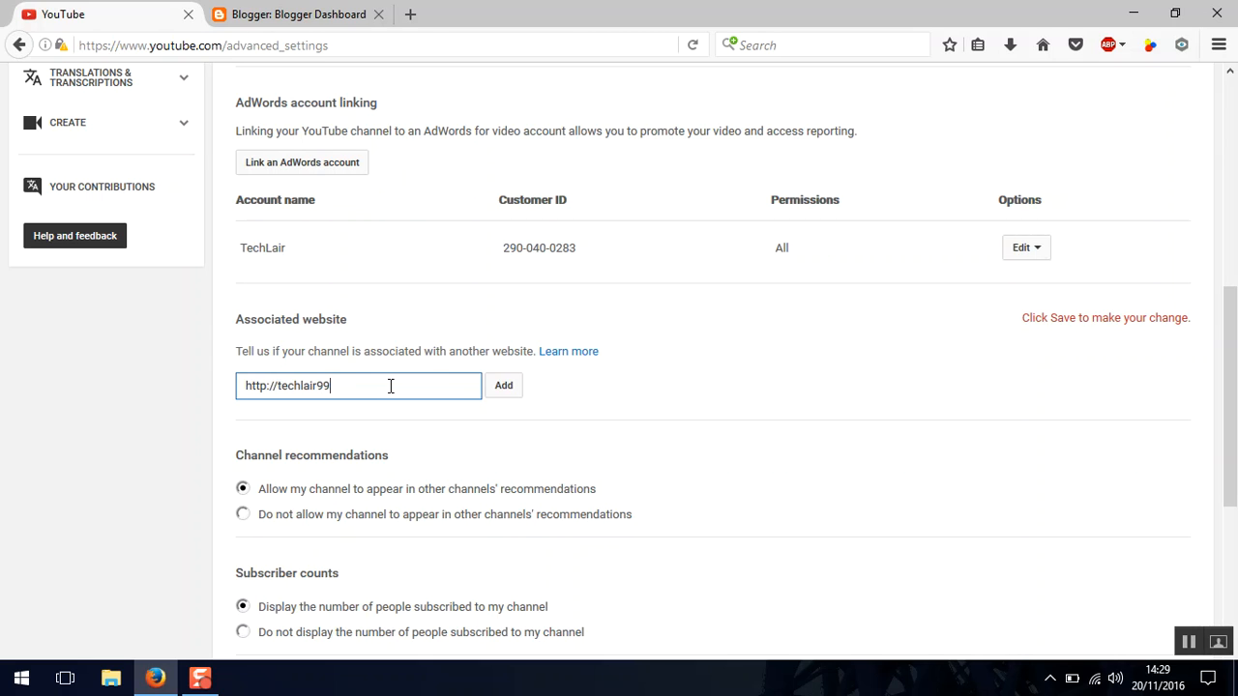
type(".blogsp")
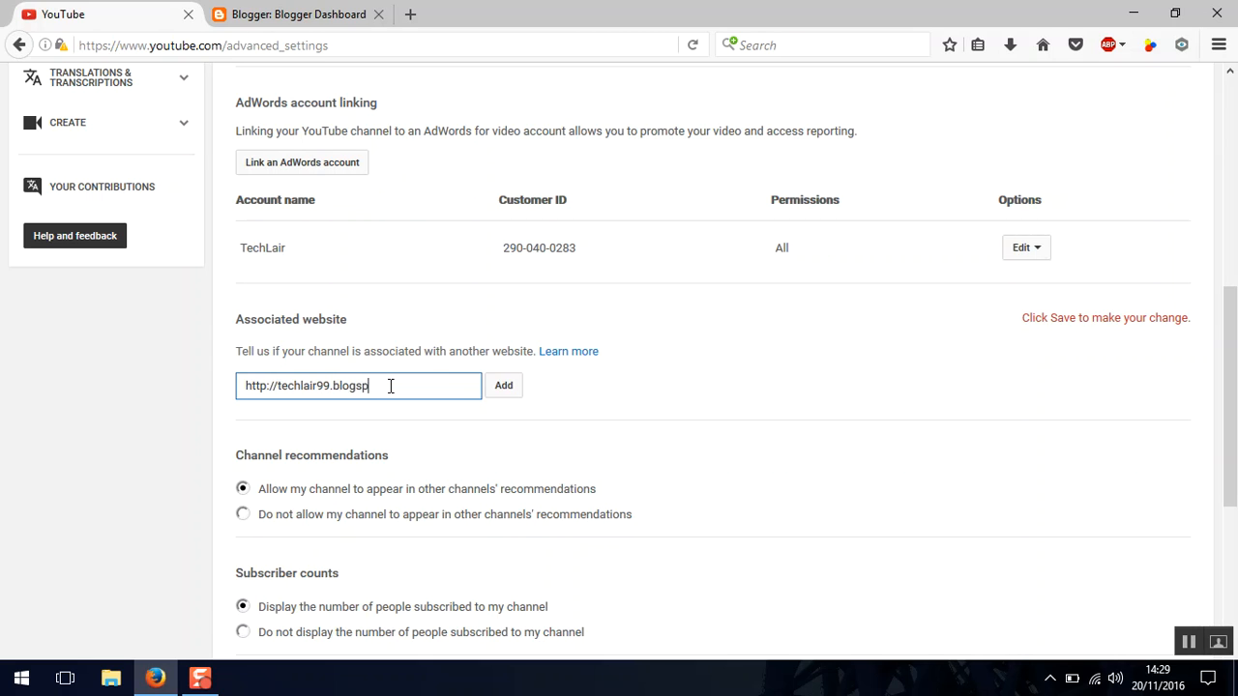
type("ot.in")
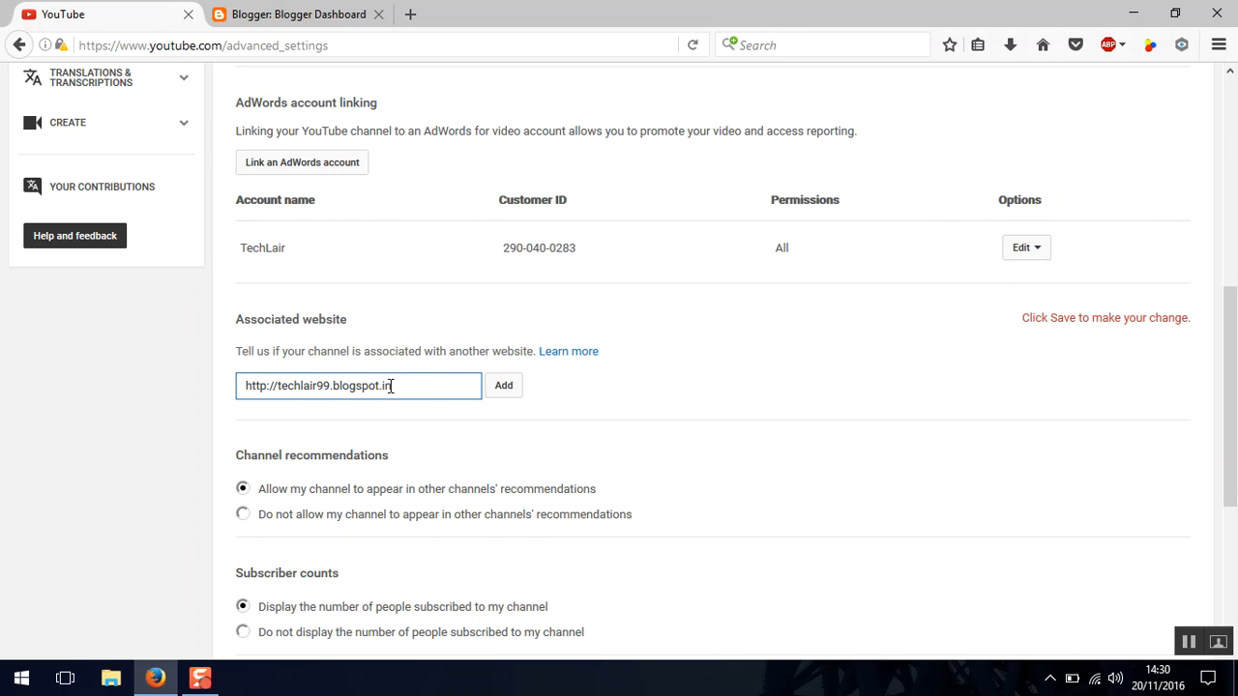
left_click(503, 385)
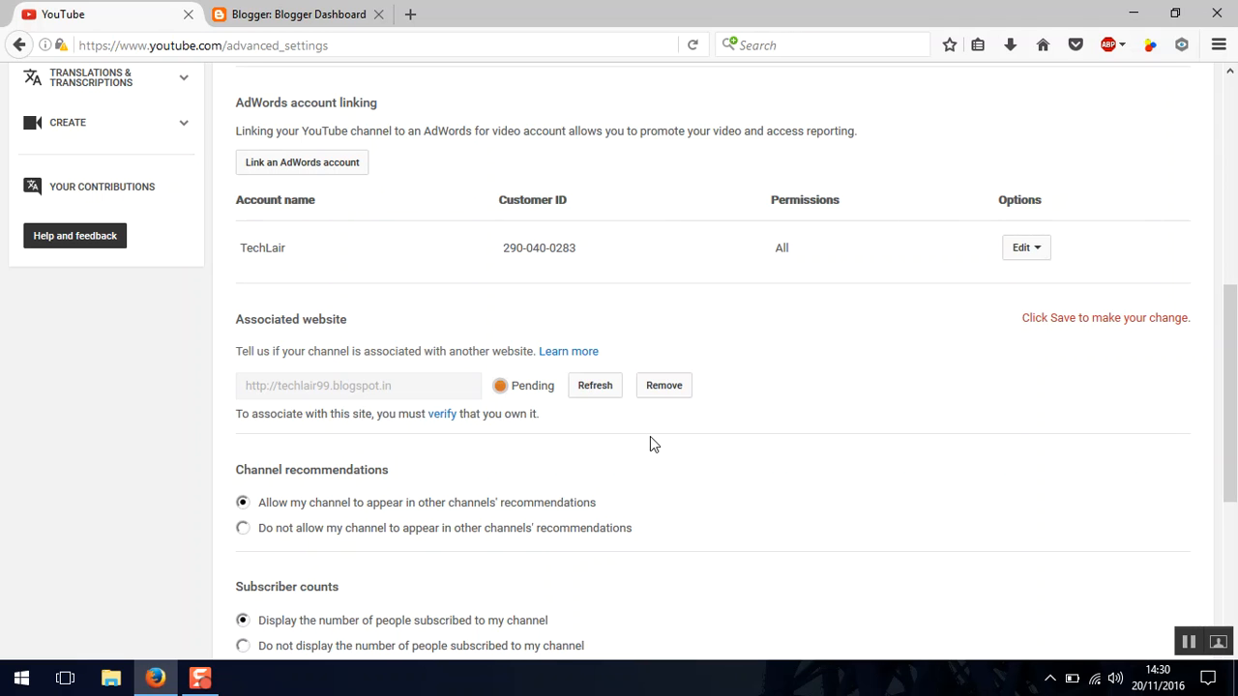
mouse_move(439, 405)
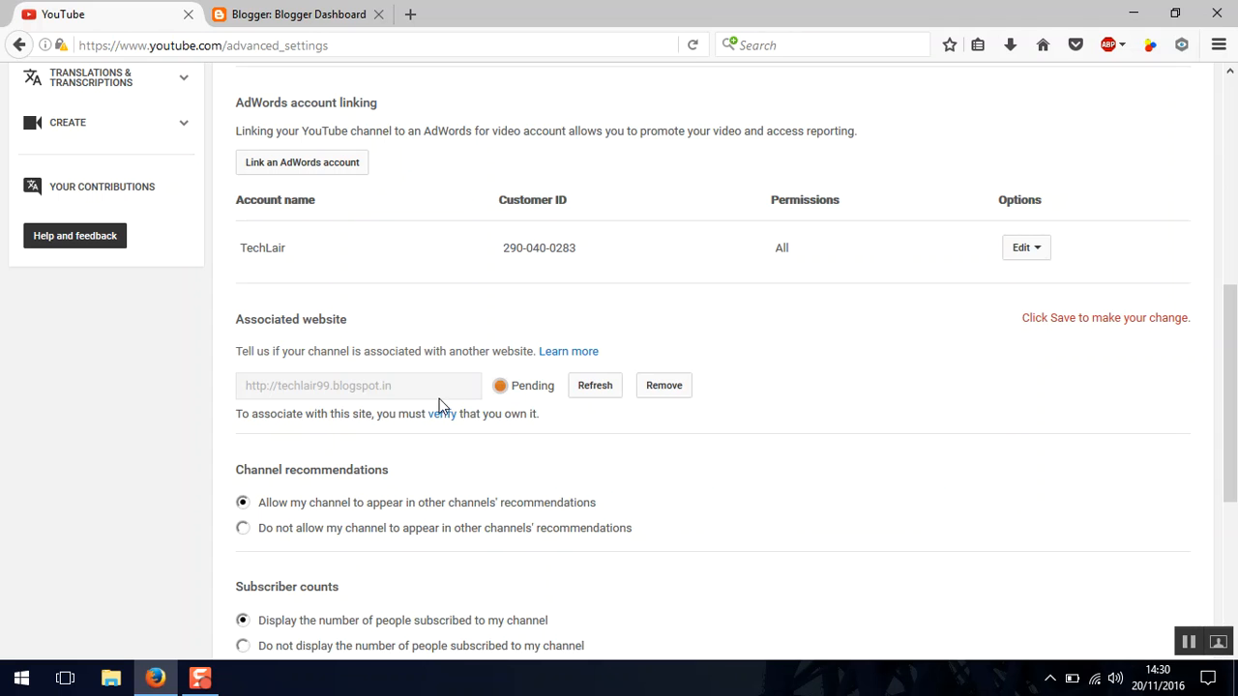
mouse_move(442, 414)
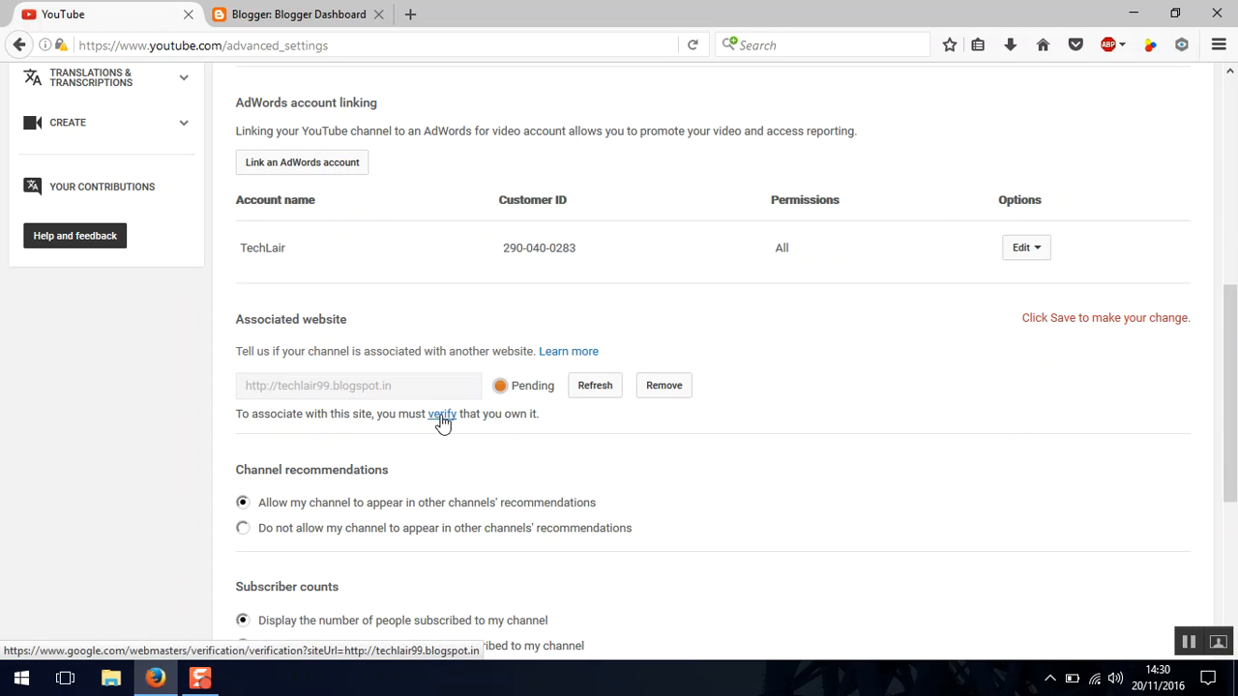
Step: Choose HTML tag verification for techlair99.blogspot.in and select its google-site-verification meta tag
left_click(442, 414)
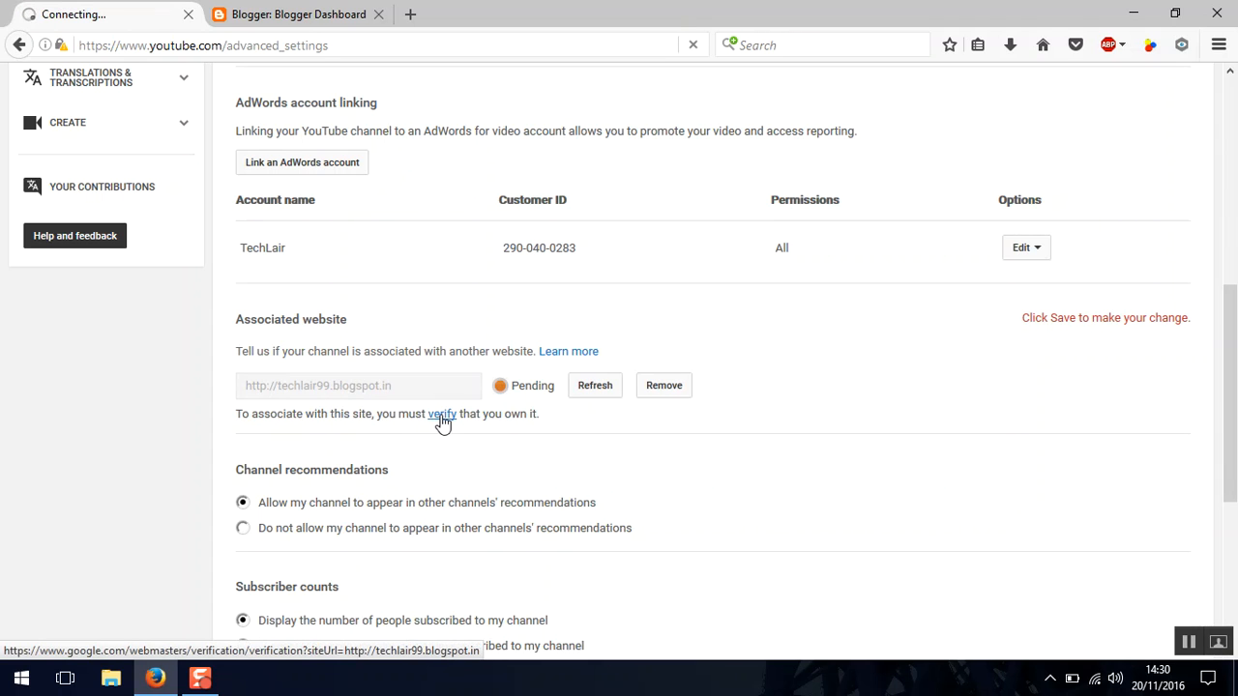
left_click(442, 413)
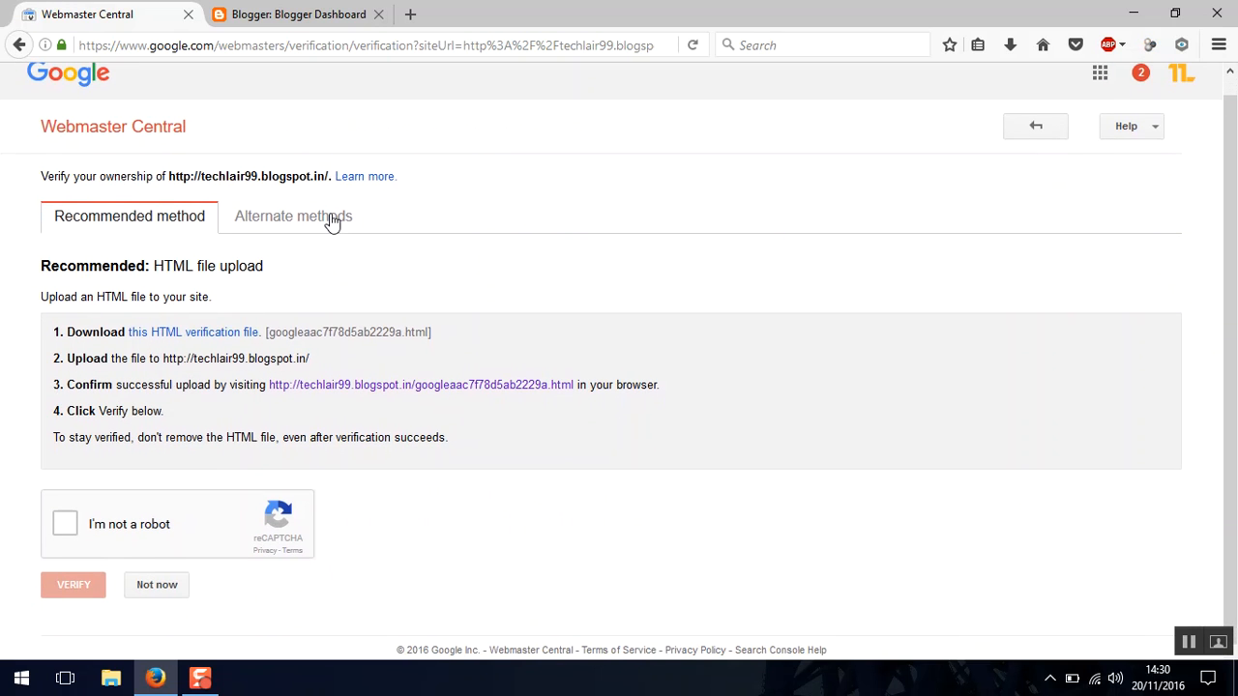
left_click(293, 216)
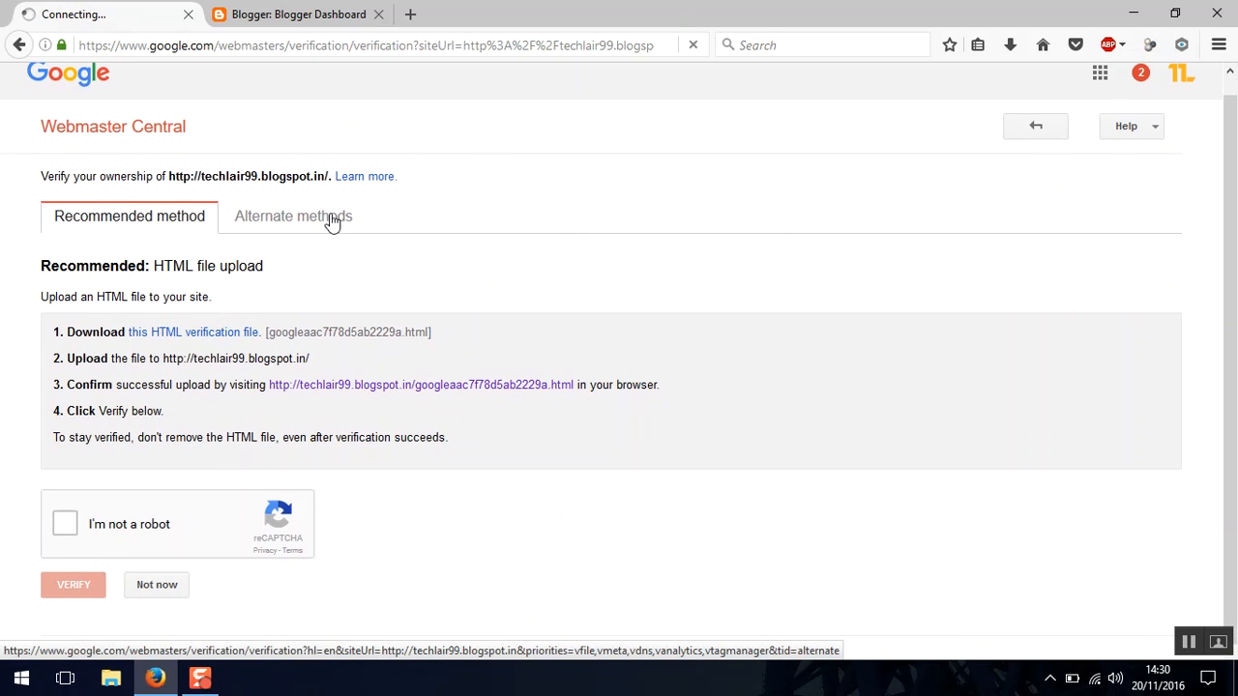
left_click(293, 216)
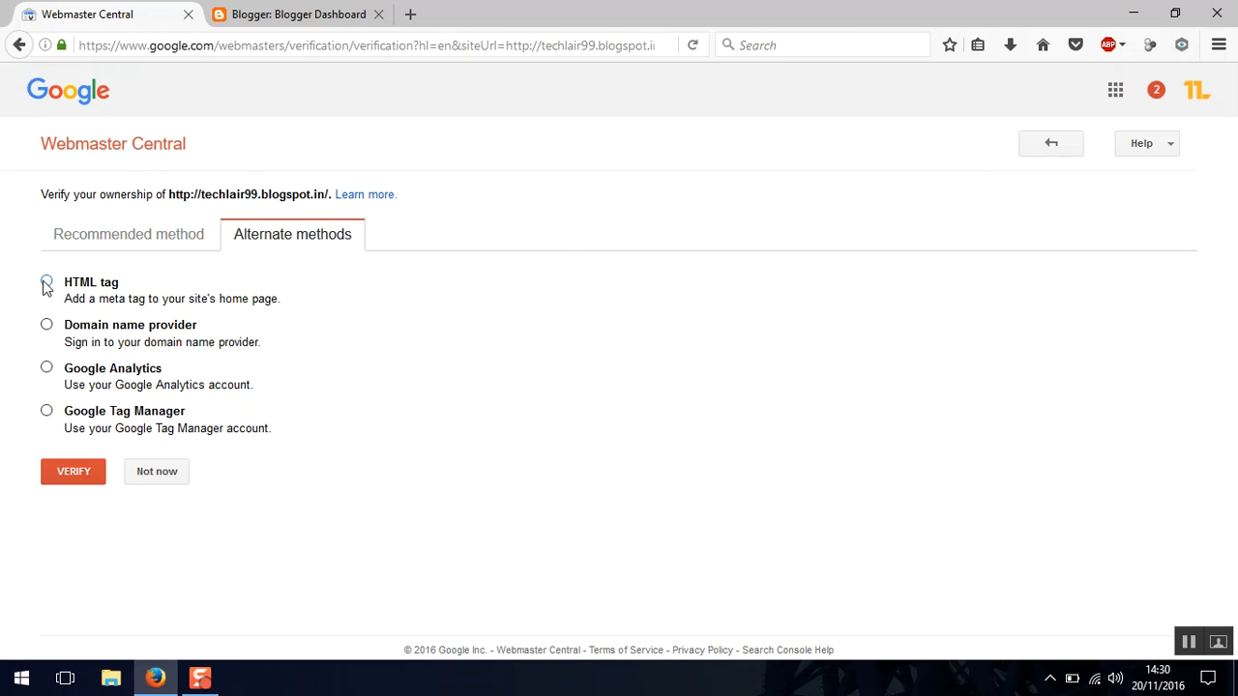
left_click(47, 280)
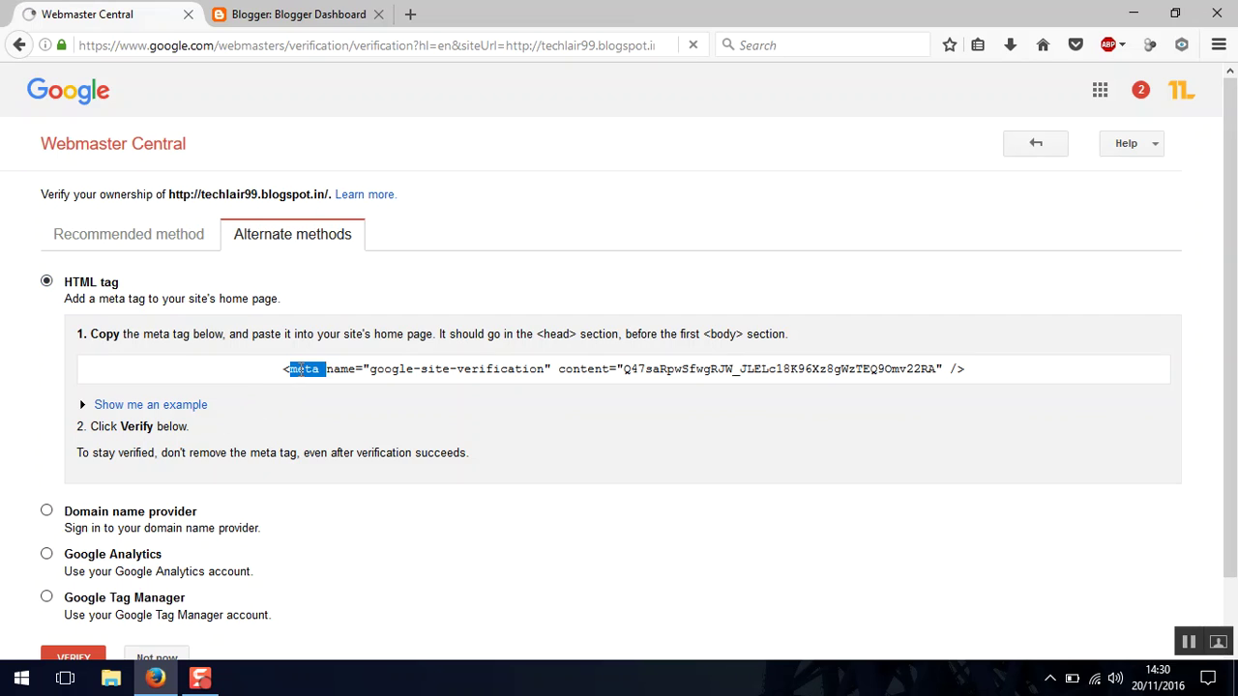
triple_click(619, 369)
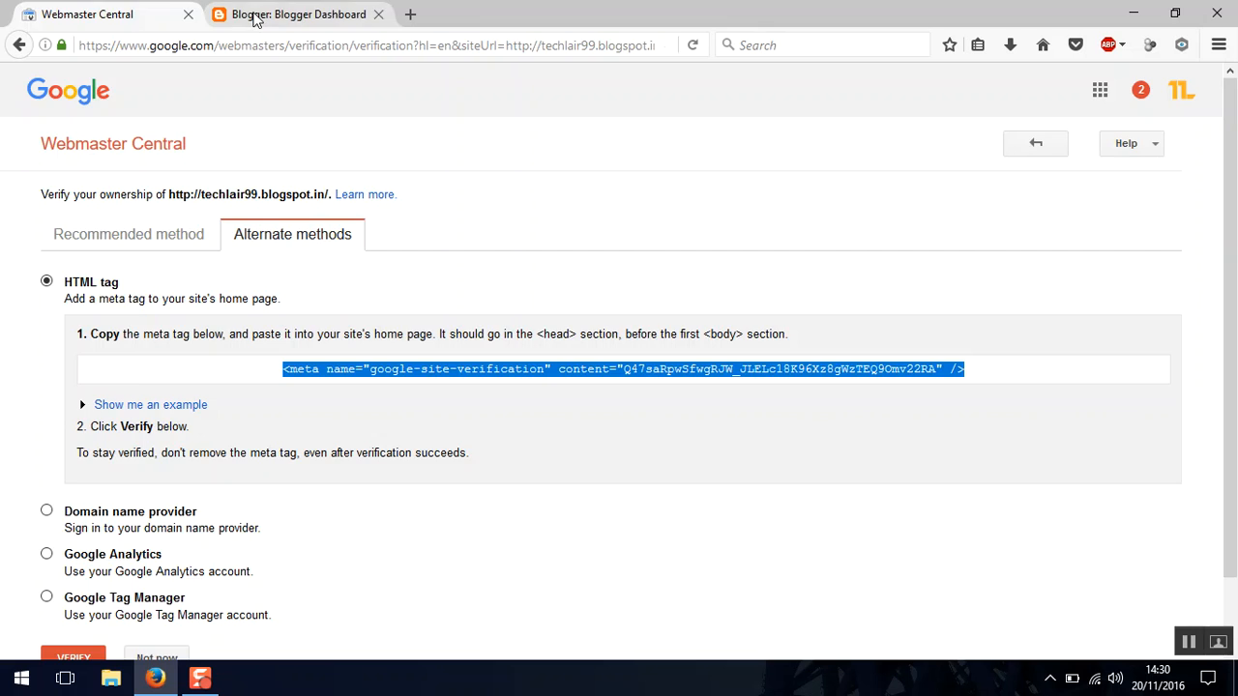
Step: Open the Tech Lair blog's Template in Blogger and enter its HTML editor
left_click(298, 13)
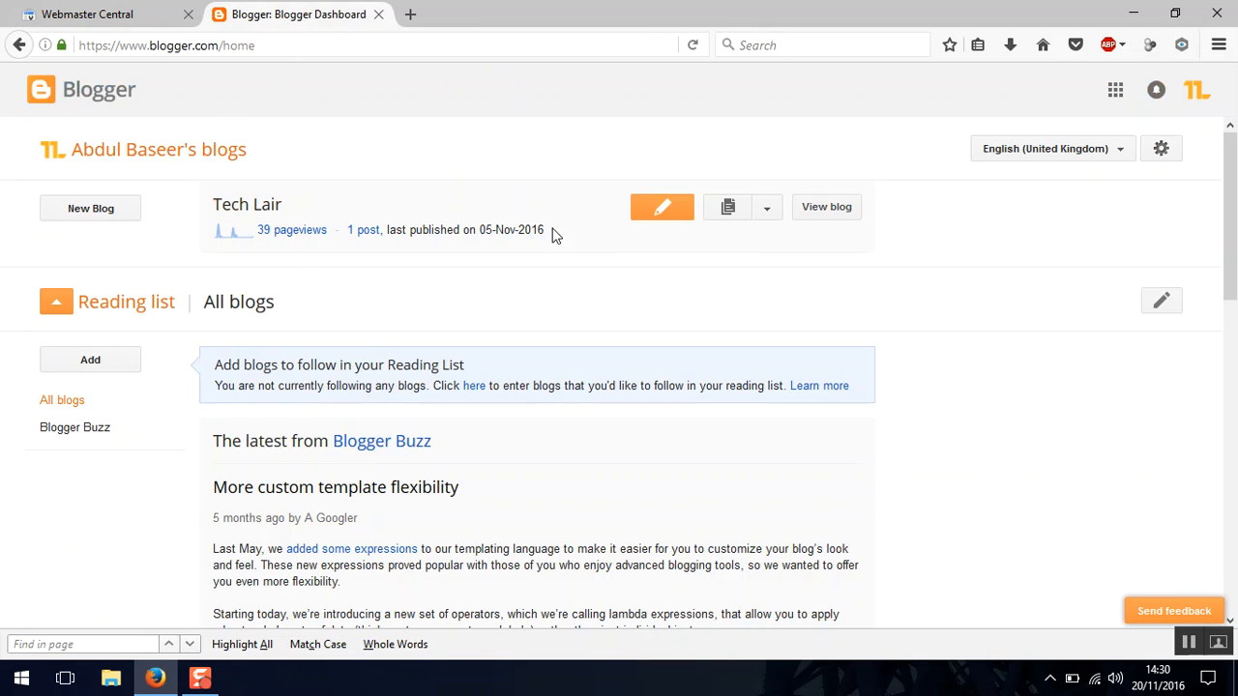
left_click(766, 207)
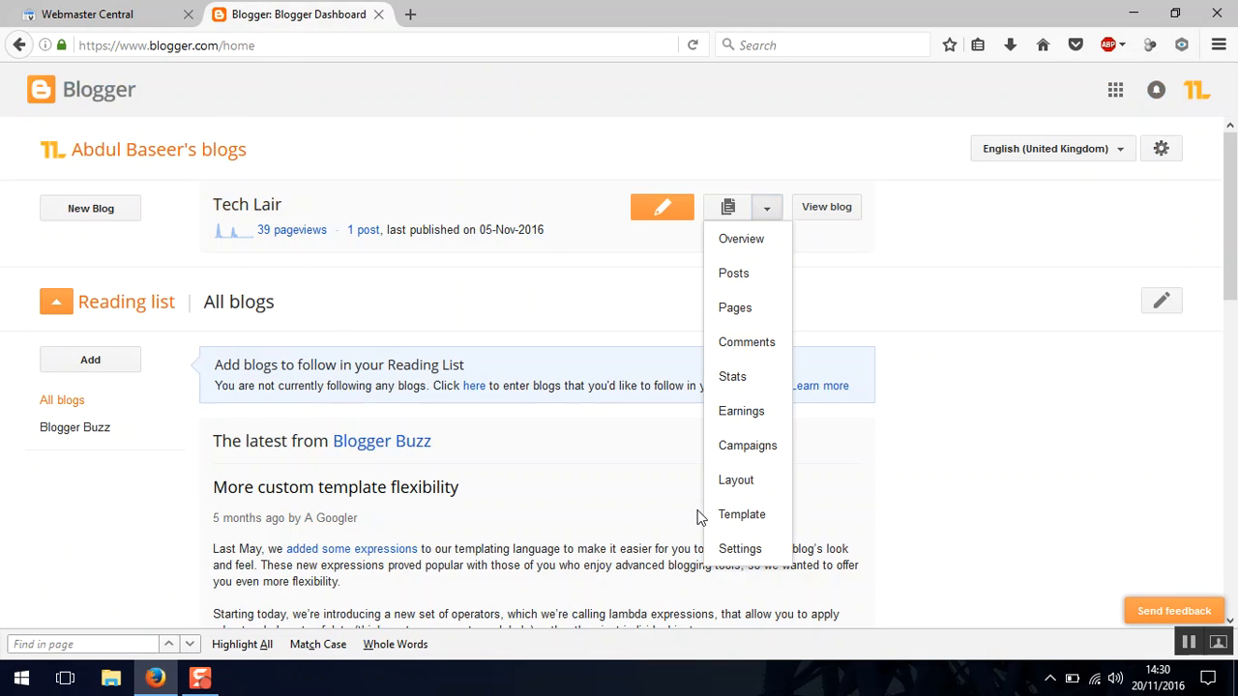
left_click(742, 514)
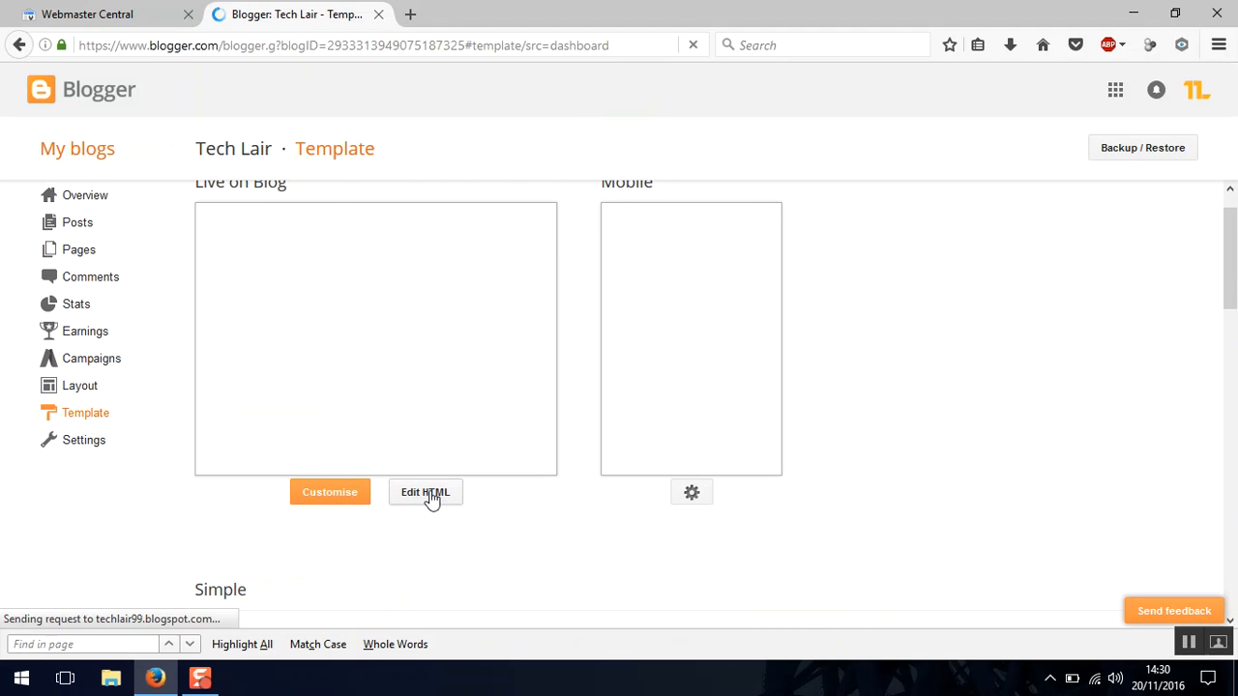
left_click(425, 492)
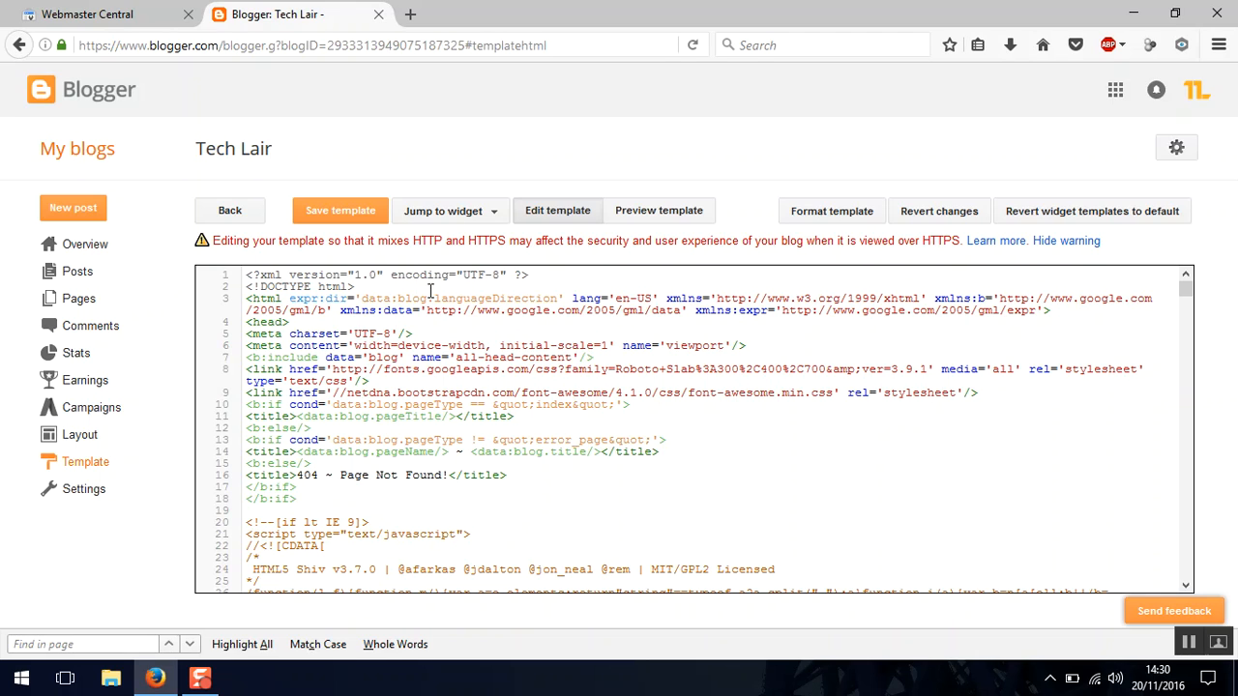
mouse_move(362, 300)
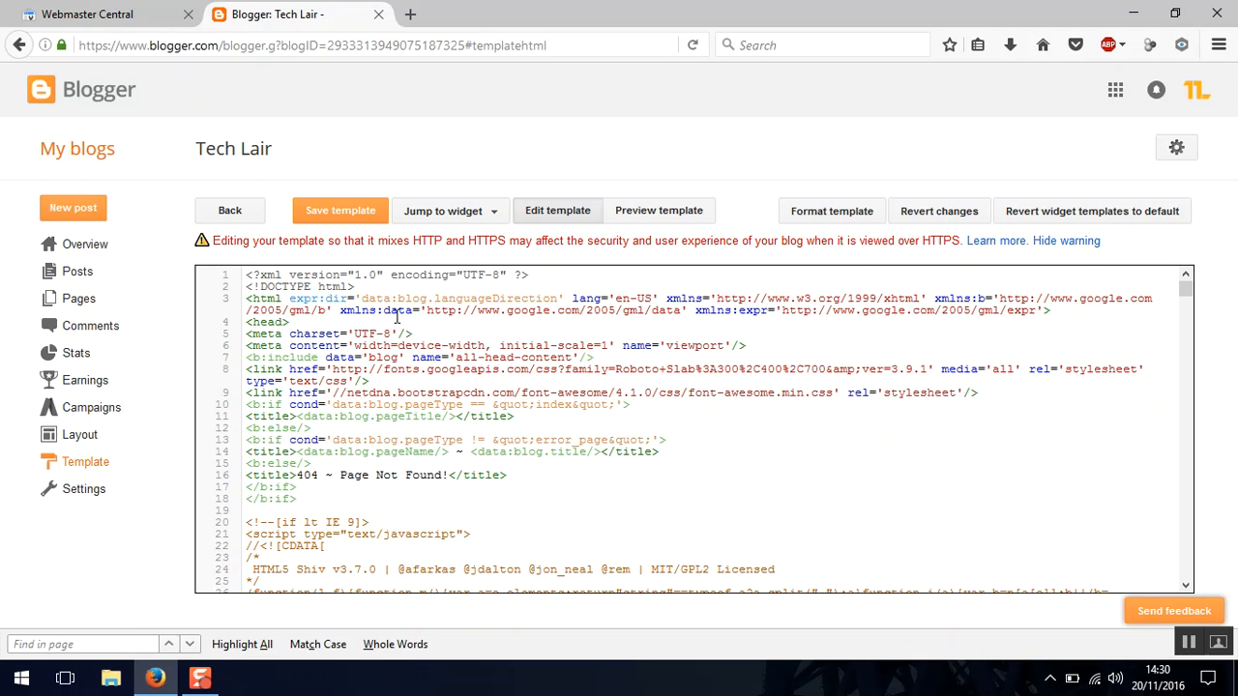
Step: Paste the google-site-verification meta tag below <head> in the Tech Lair template and return to Webmaster Central
key("ctrl+f")
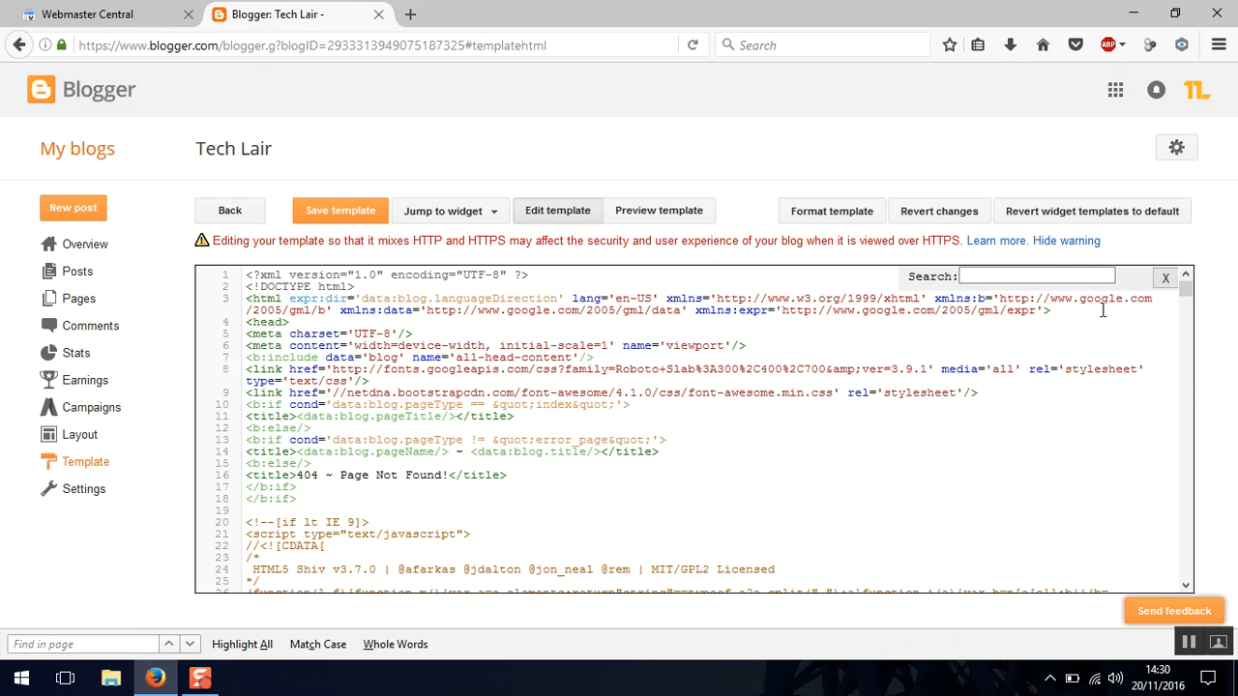
type("head")
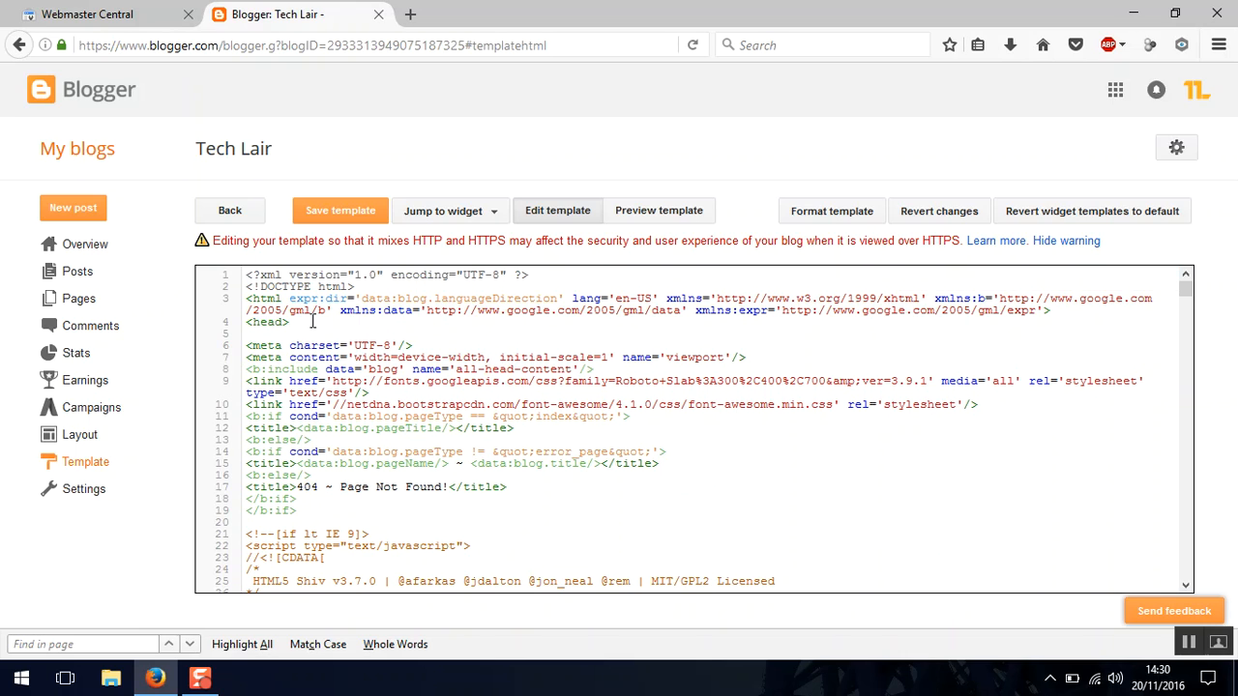
type("<meta name=\"google-site-verification\" content=\"Q47saRpwSfwgRJW_JLELc18K96Xz8gWzTEQ9Omv22RA\" />")
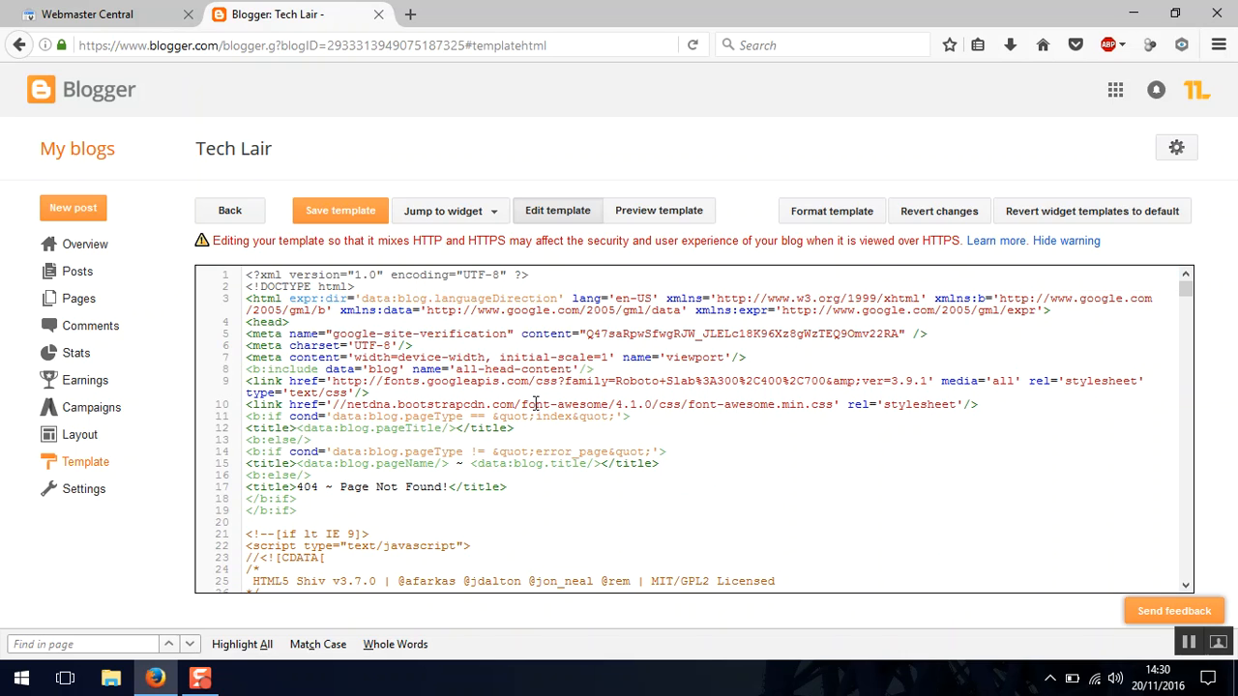
left_click(339, 210)
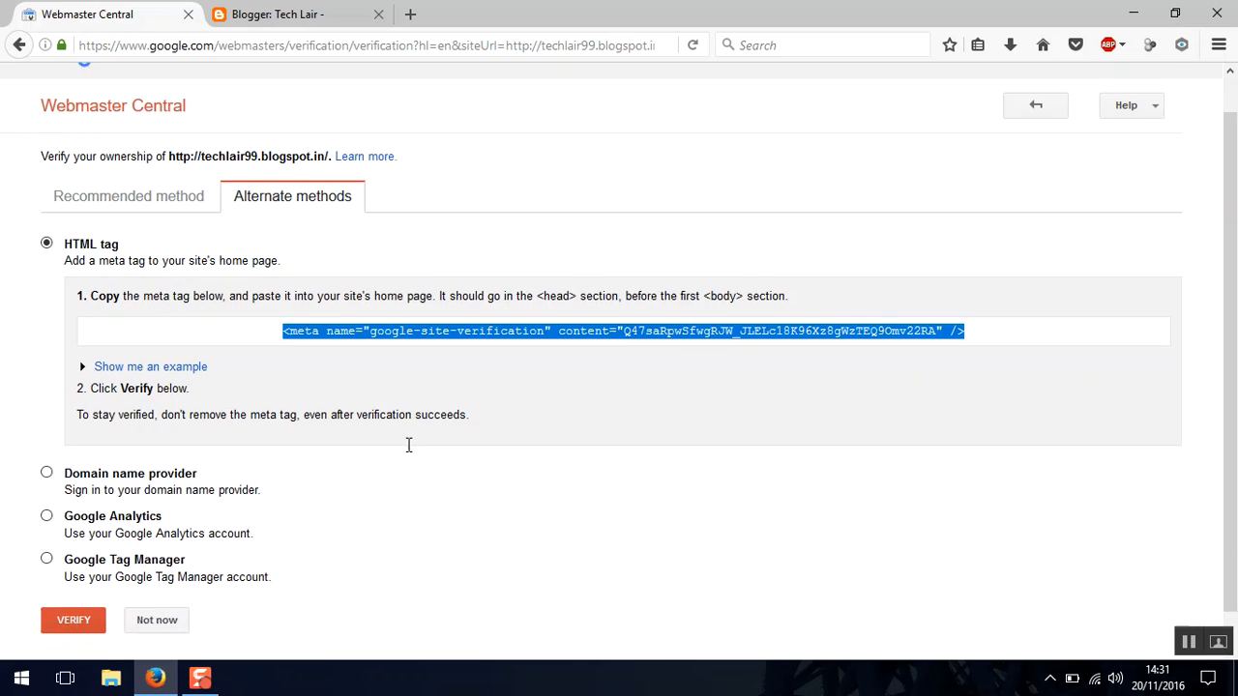
scroll("down", 3)
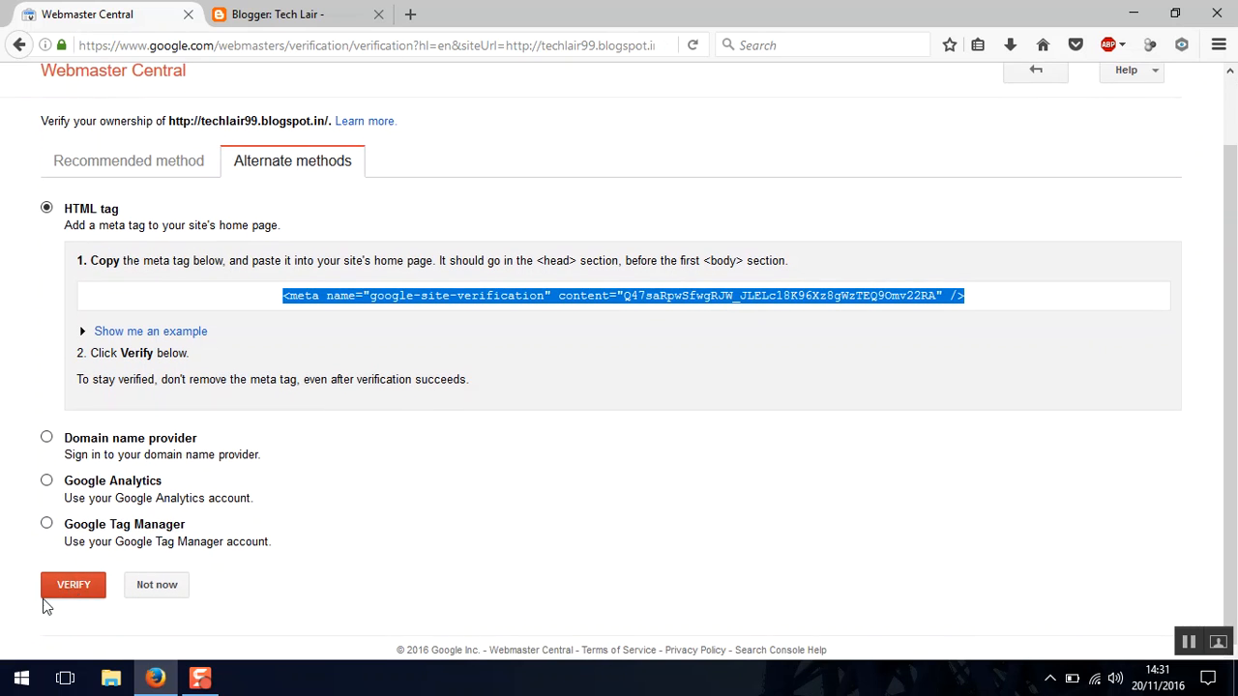
left_click(72, 585)
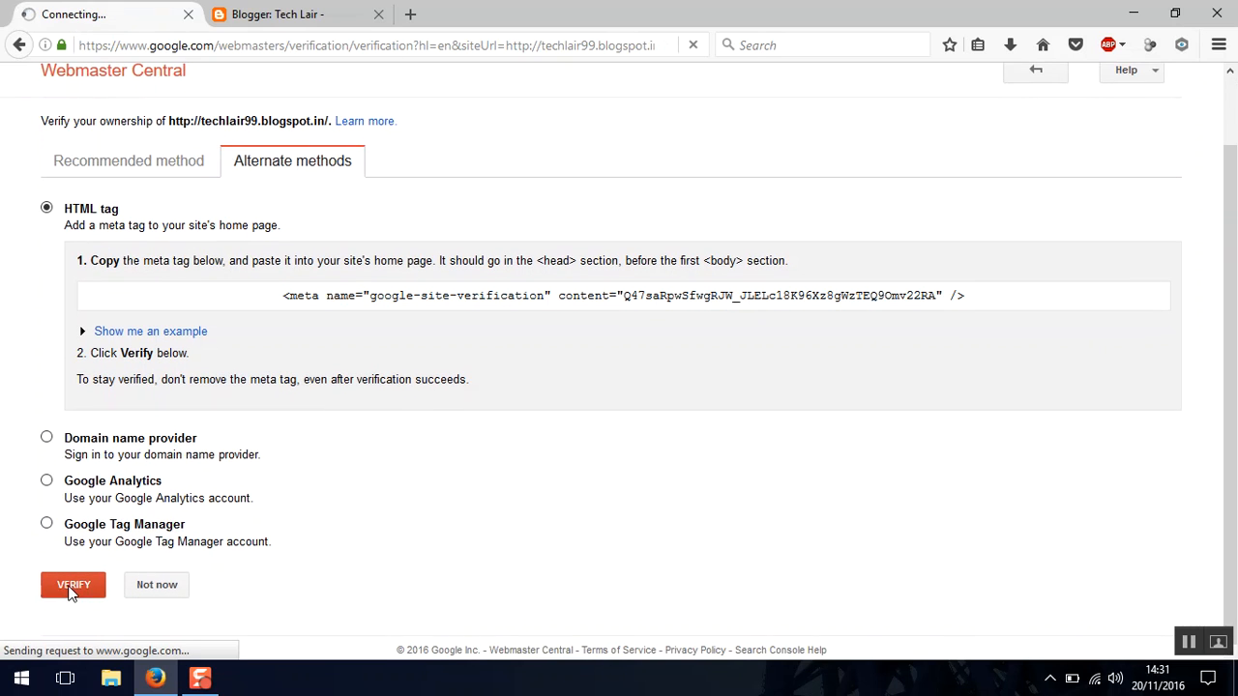
left_click(72, 584)
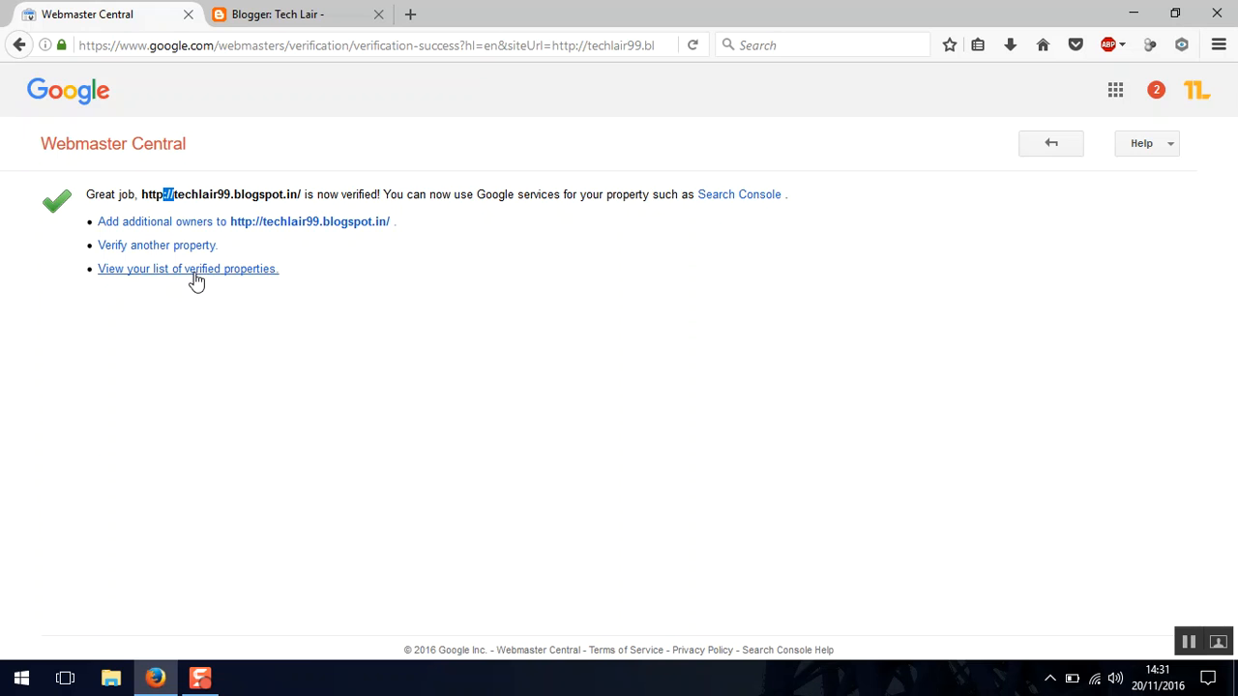
mouse_move(569, 339)
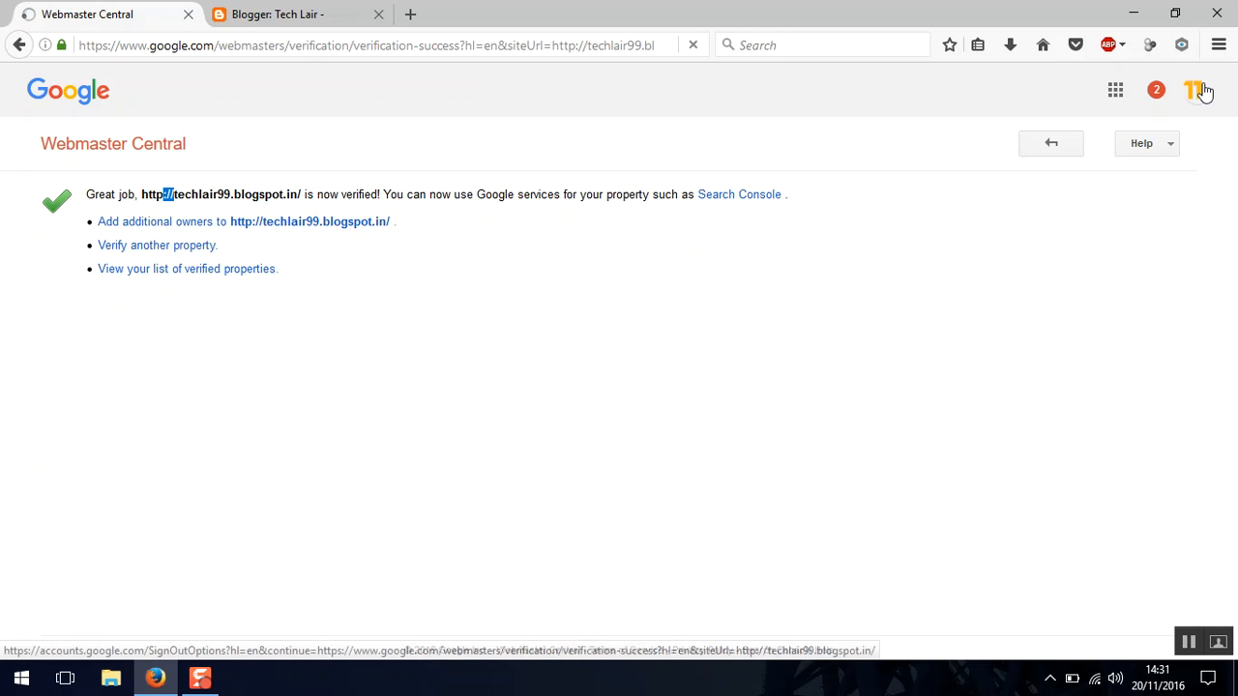
left_click(1198, 90)
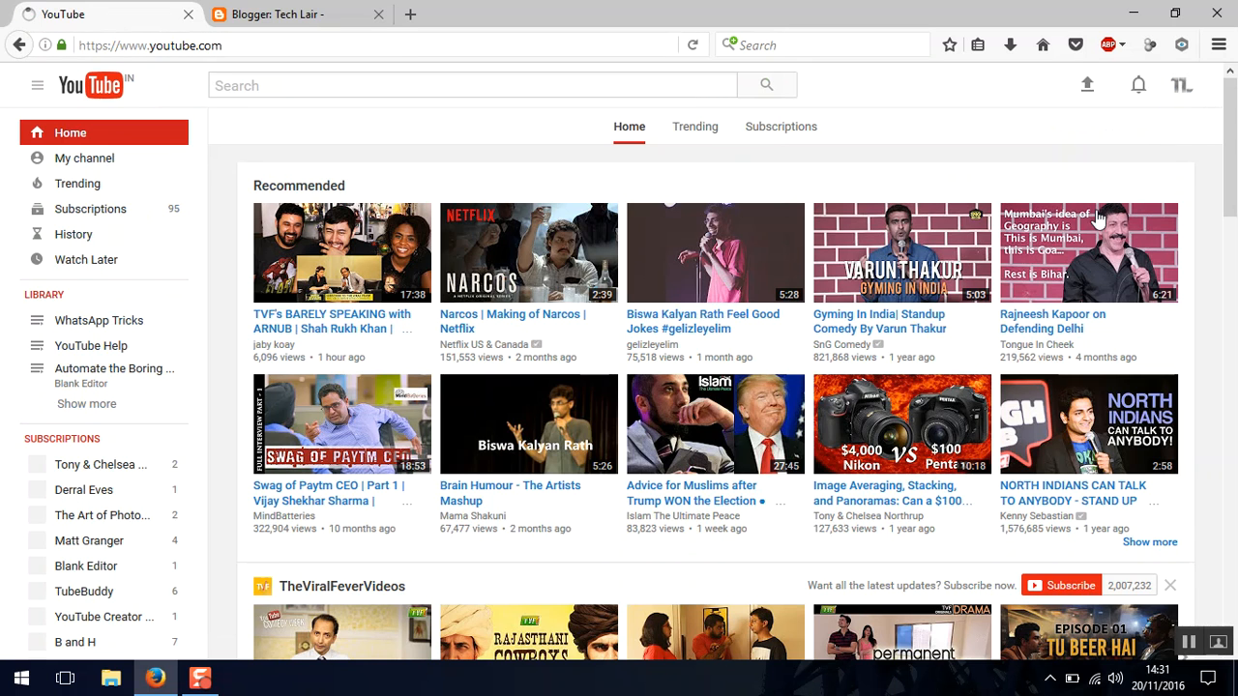
Step: Open Creator Studio from the YouTube avatar menu and go to Channel > Advanced
left_click(1180, 85)
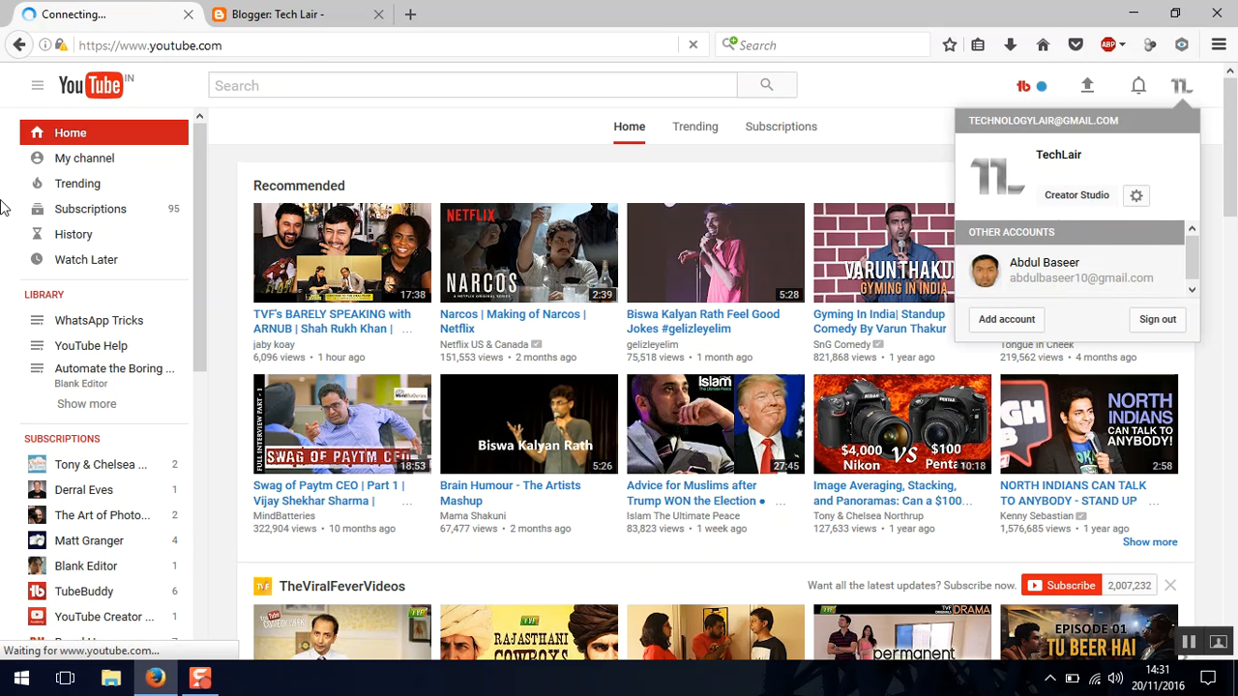
left_click(1077, 195)
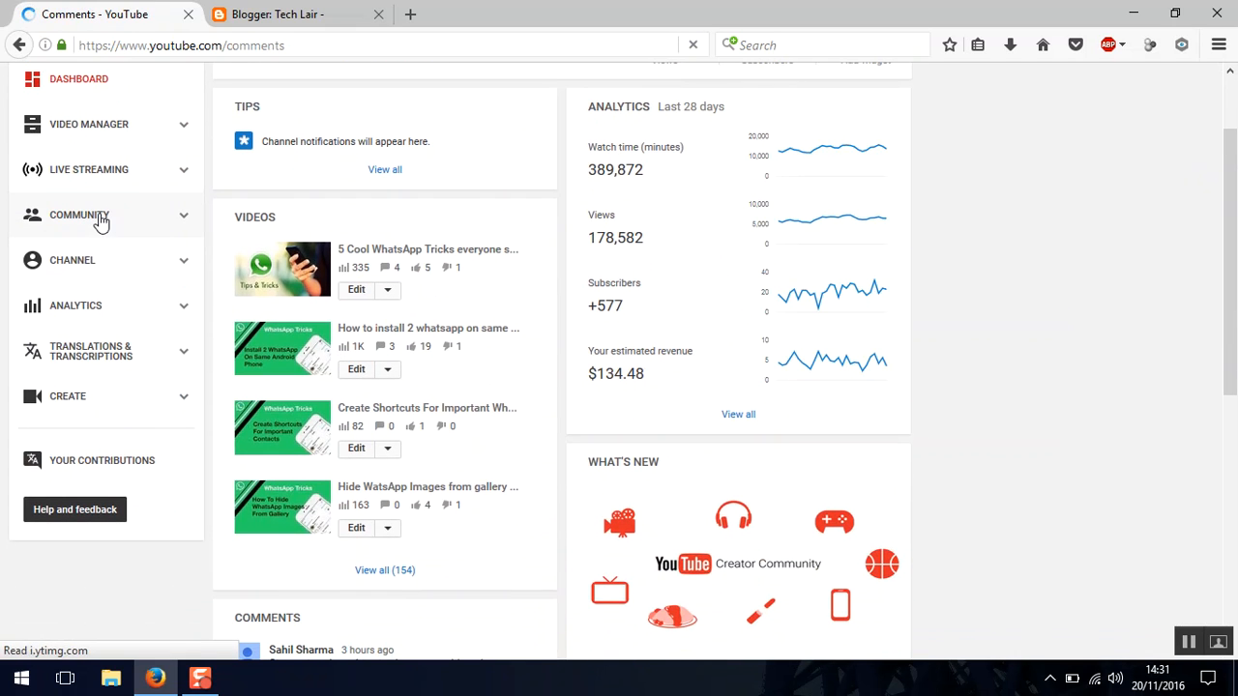
left_click(79, 215)
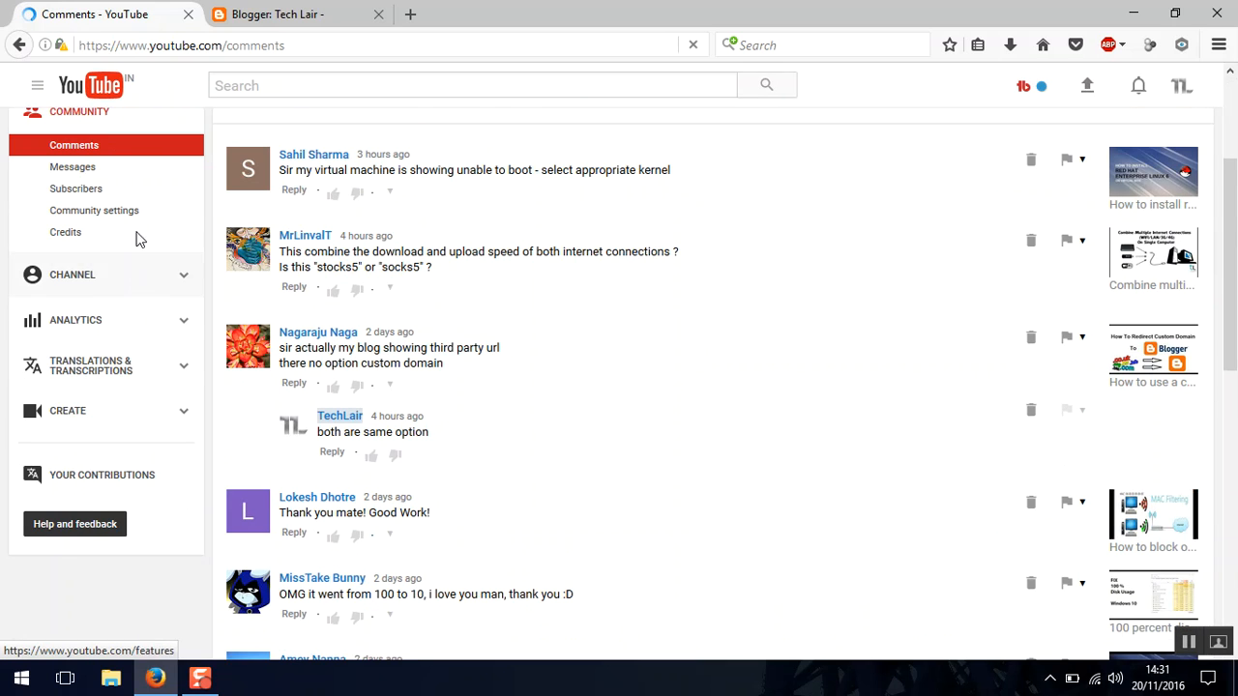
left_click(75, 320)
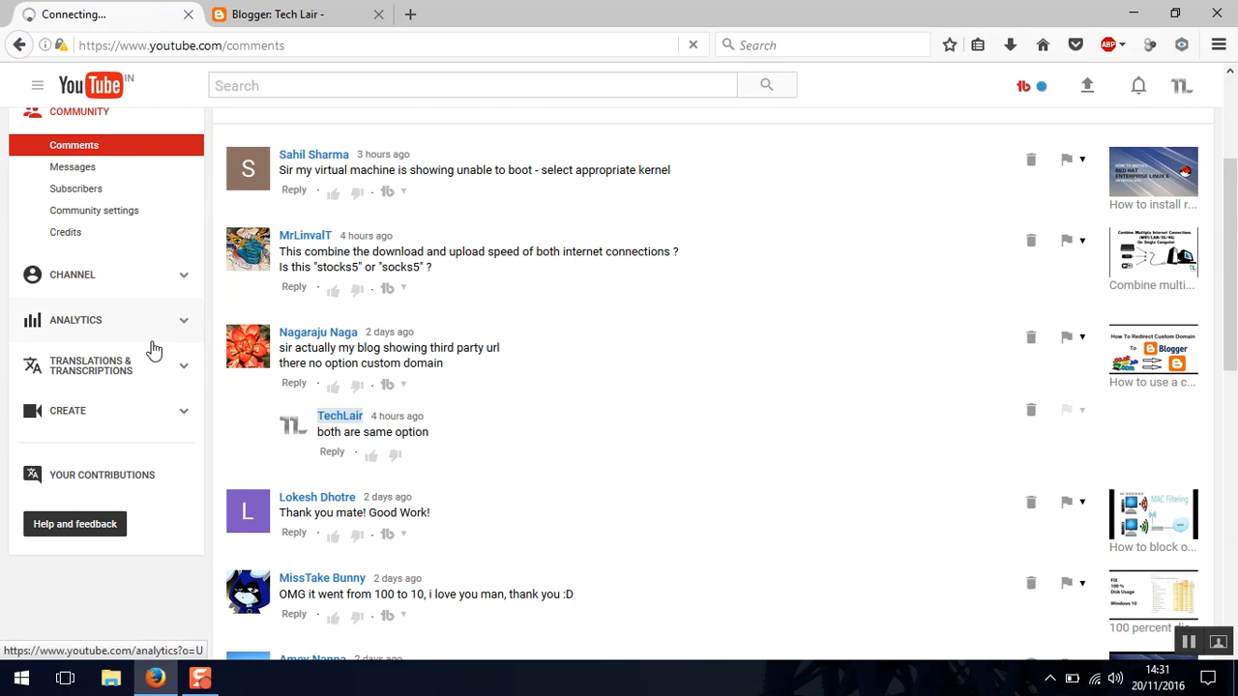
left_click(72, 274)
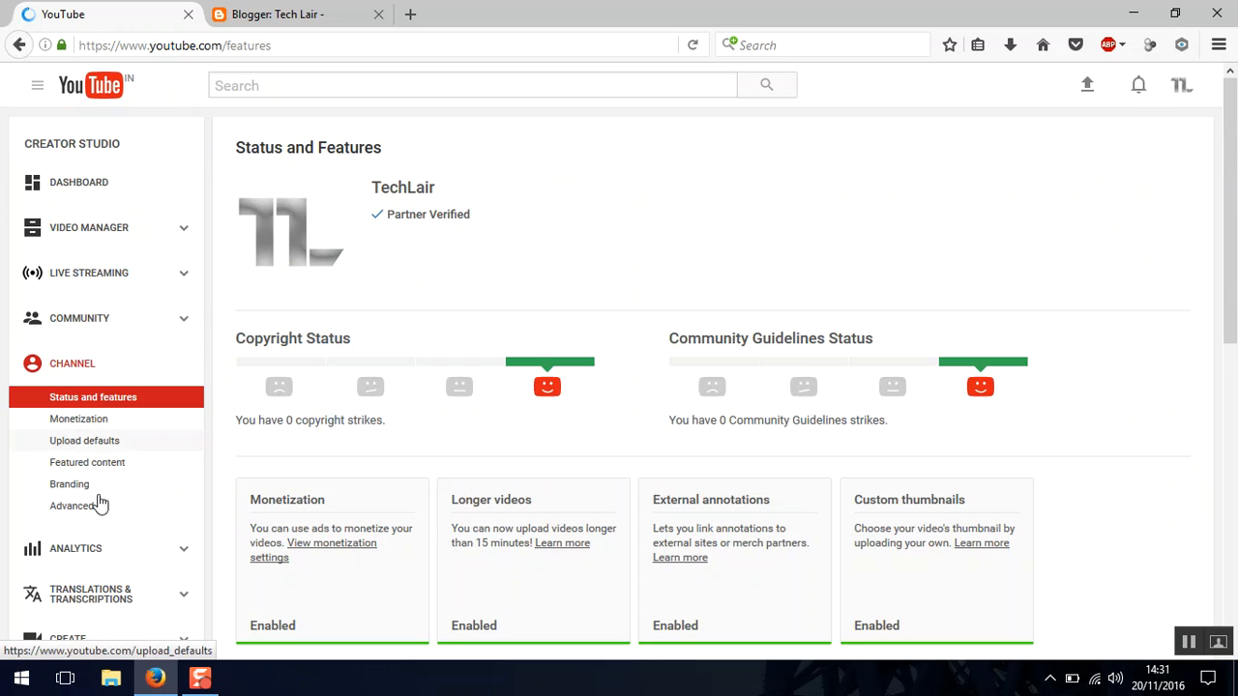
left_click(72, 506)
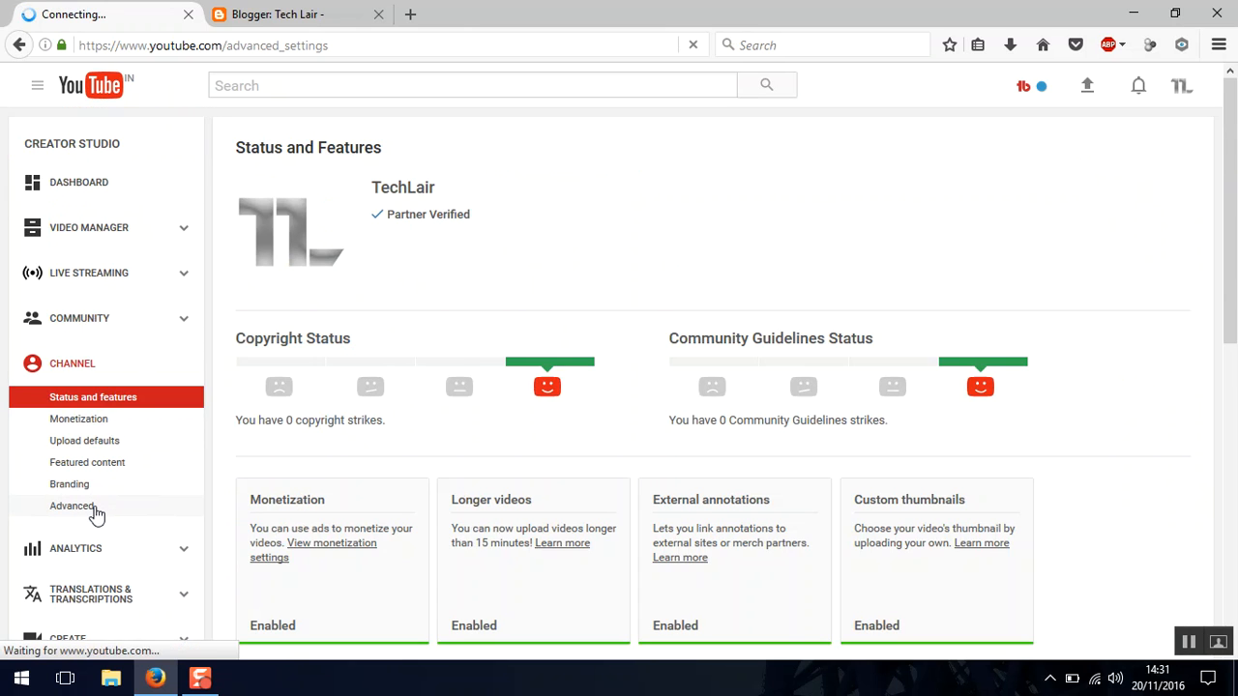
left_click(72, 506)
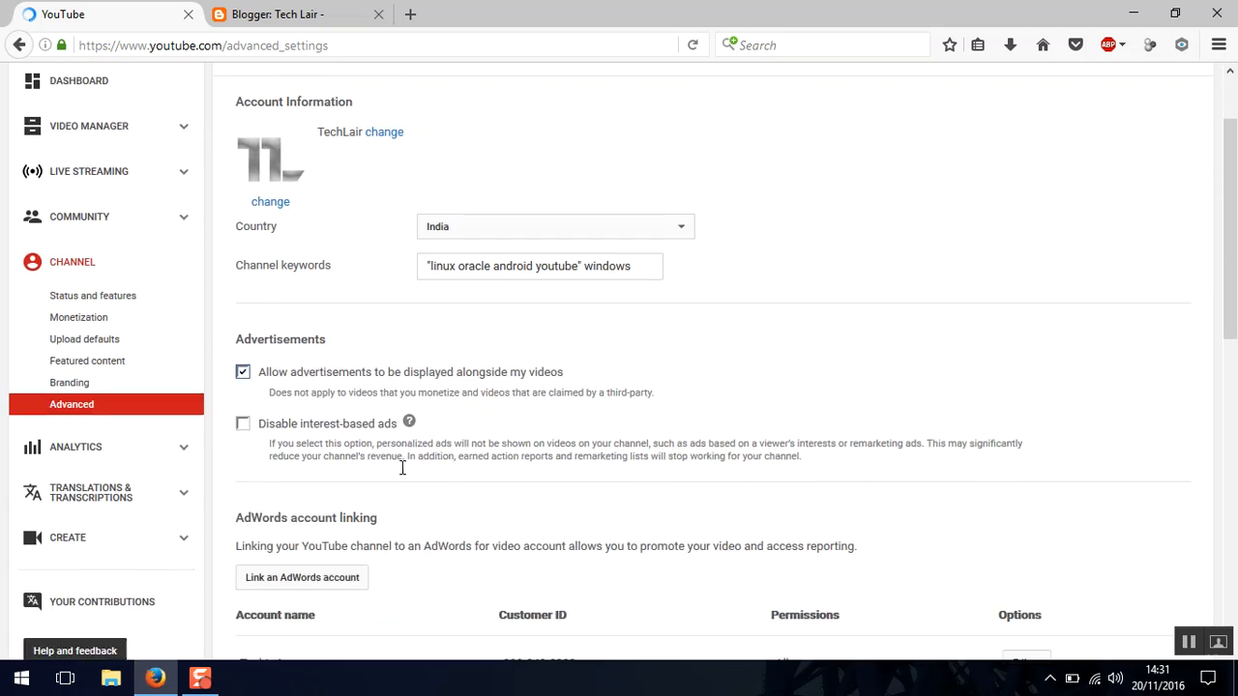
Step: Scroll to Associated website to confirm techlair99.blogspot.in now shows Success
scroll("down", 3)
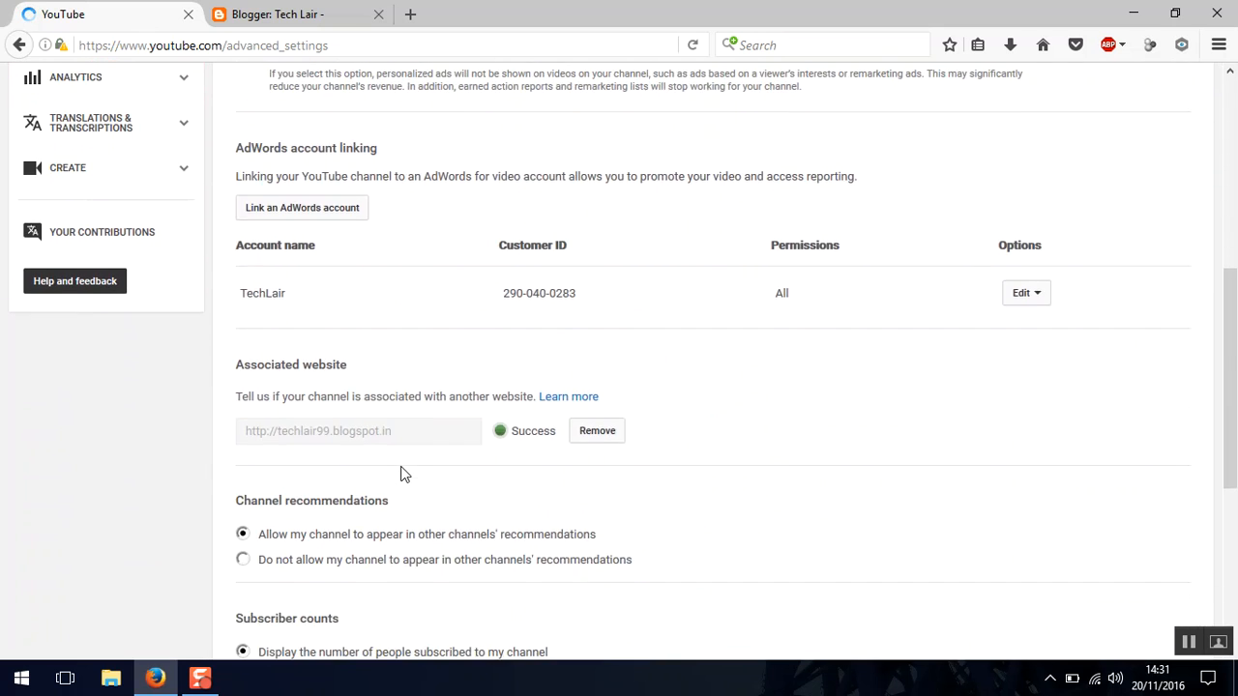
scroll("down", 3)
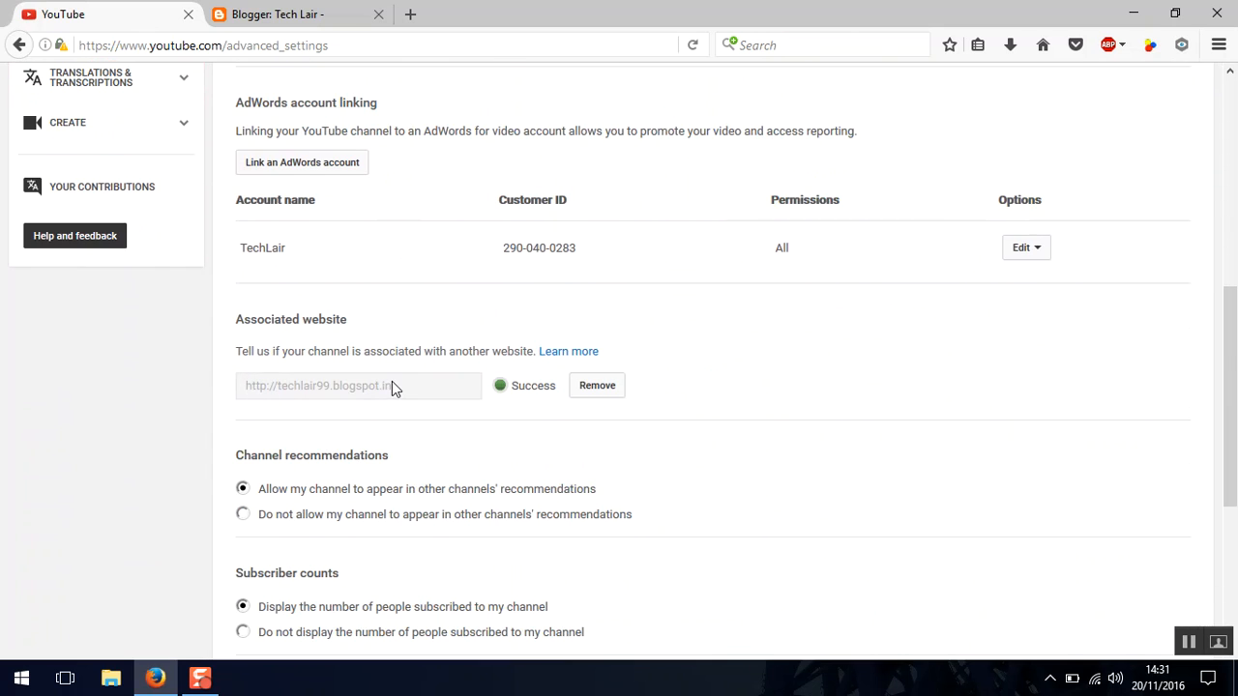
mouse_move(503, 394)
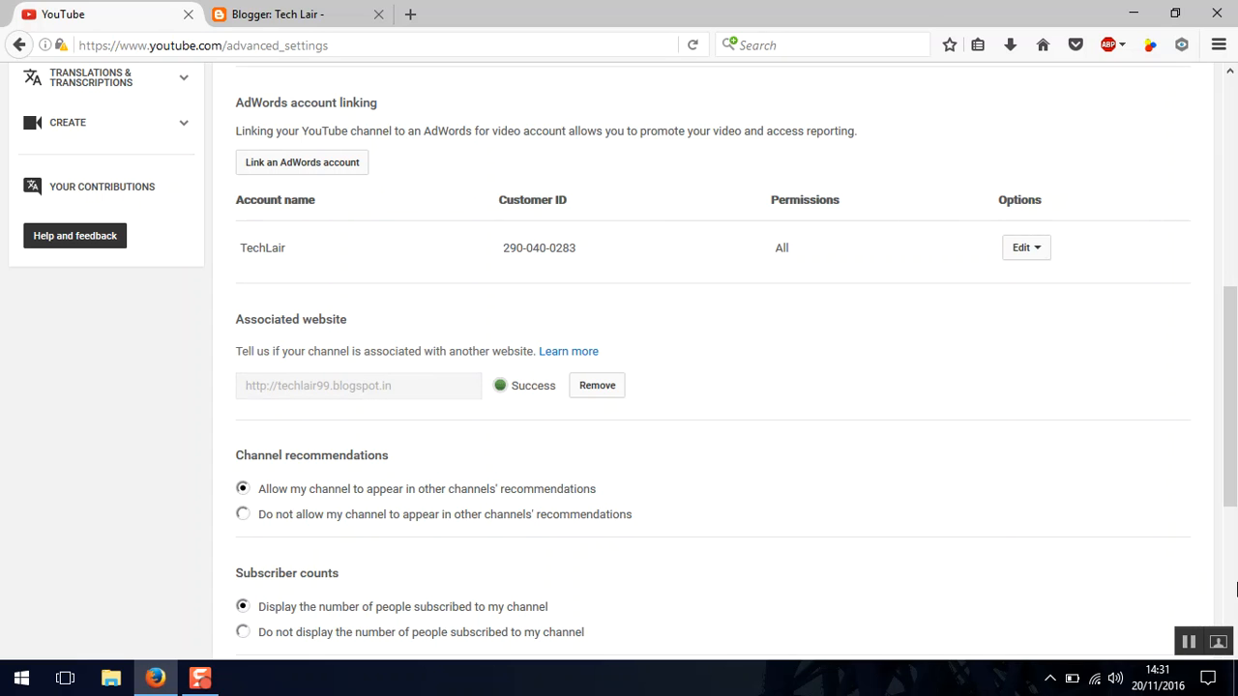
mouse_move(847, 432)
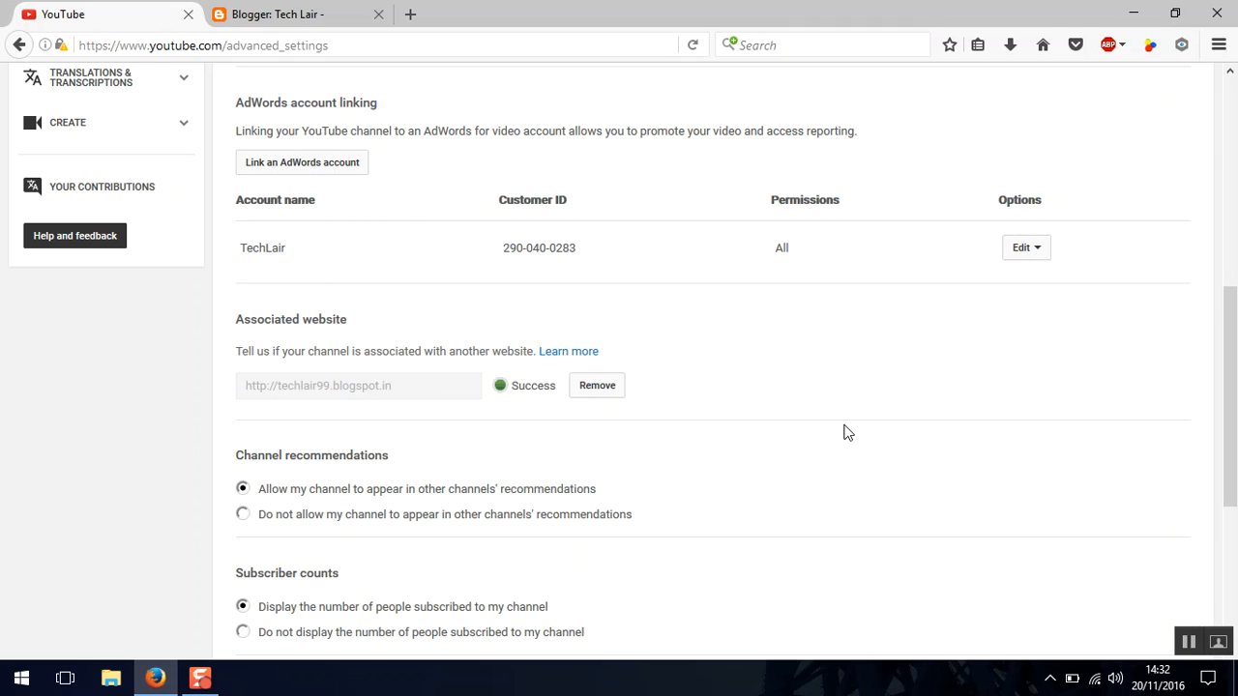
mouse_move(819, 417)
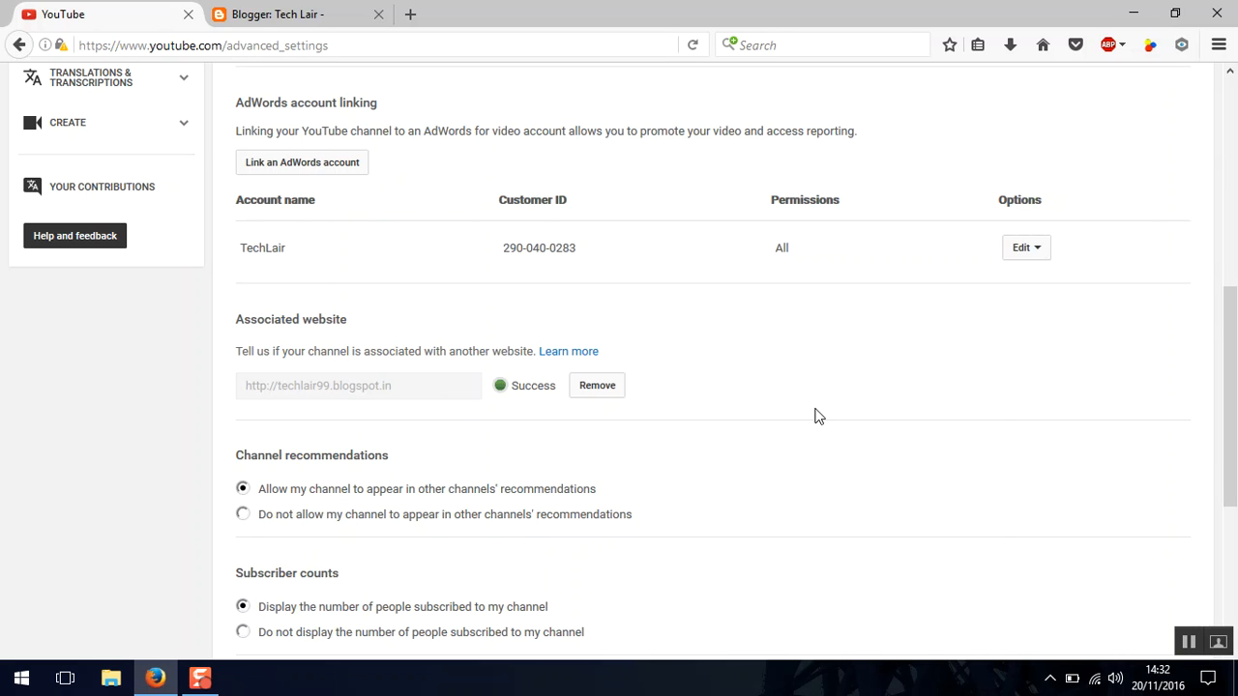
mouse_move(1105, 558)
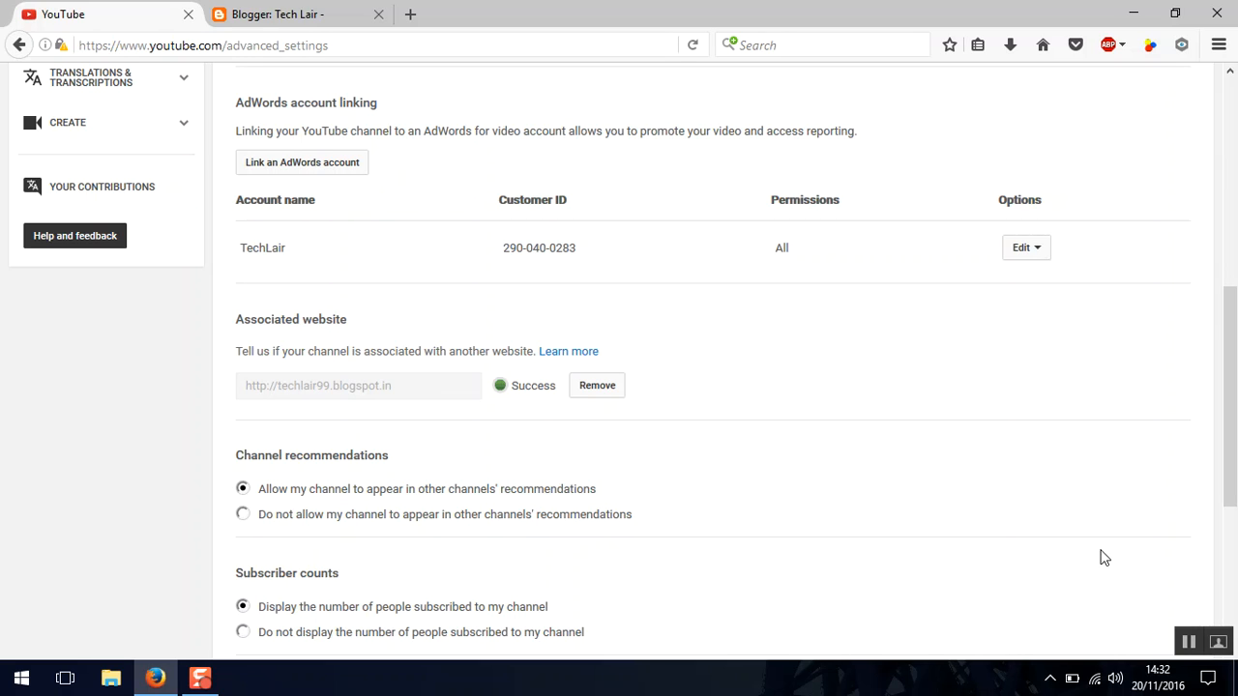